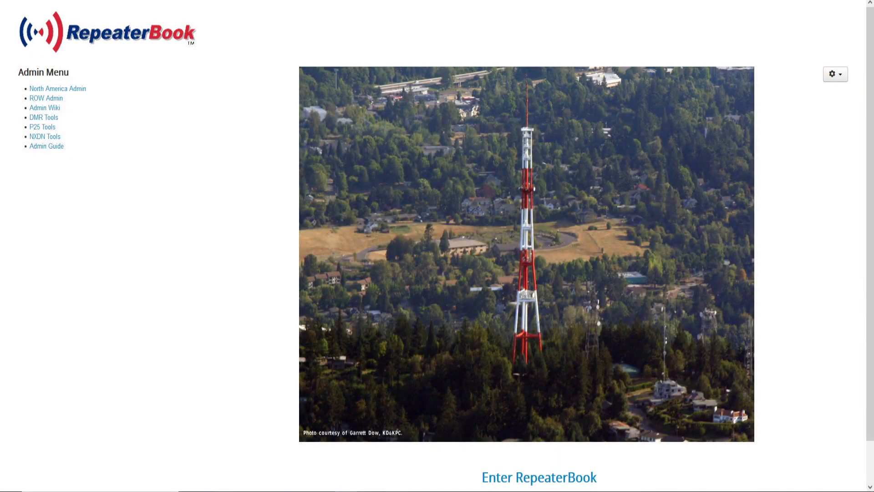
mouse_move(322, 189)
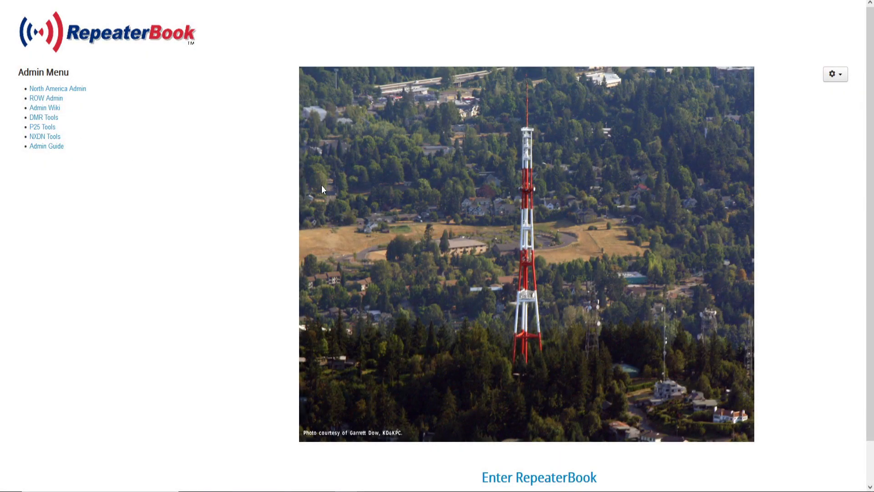
mouse_move(476, 414)
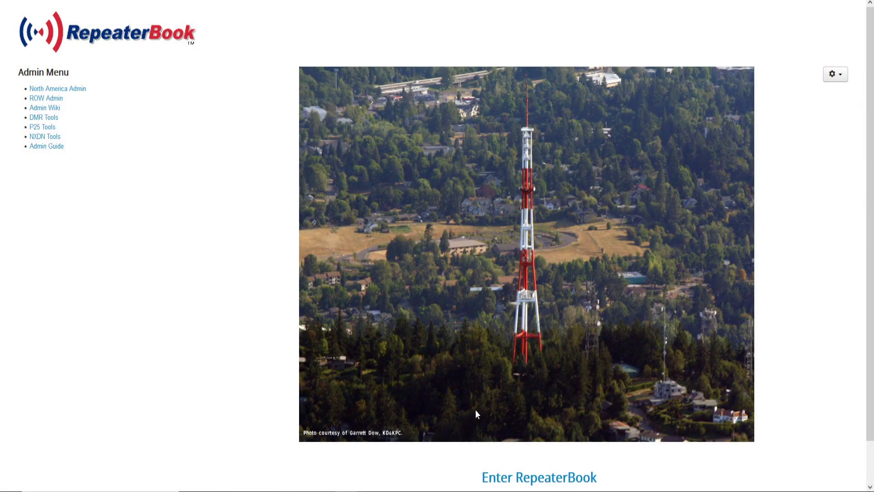
mouse_move(504, 480)
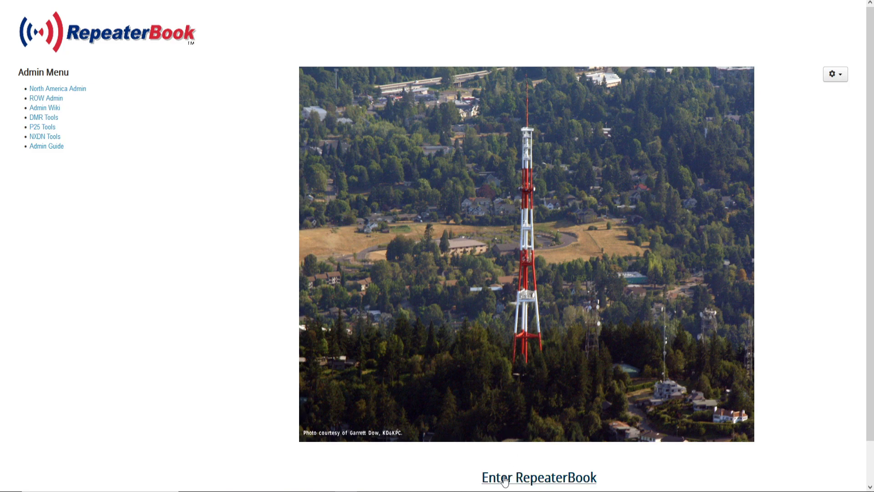
mouse_move(538, 477)
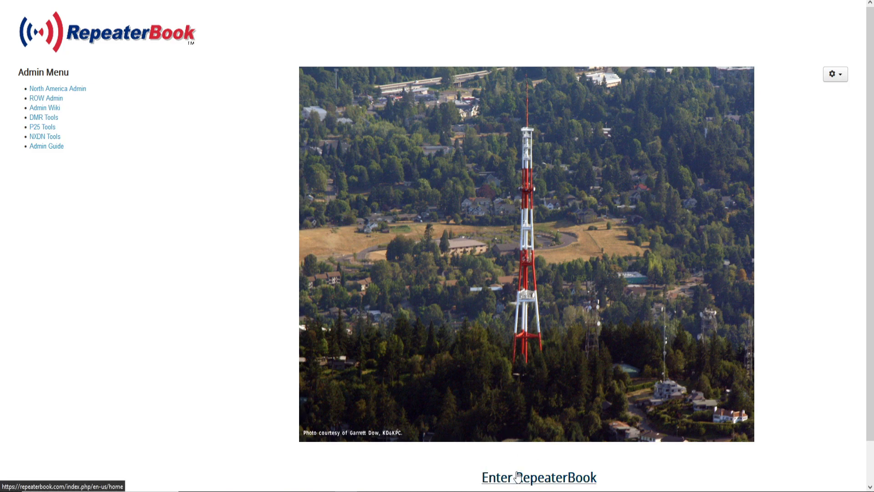
- Enter the main RepeaterBook site to reach the logged-in home page
left_click(538, 477)
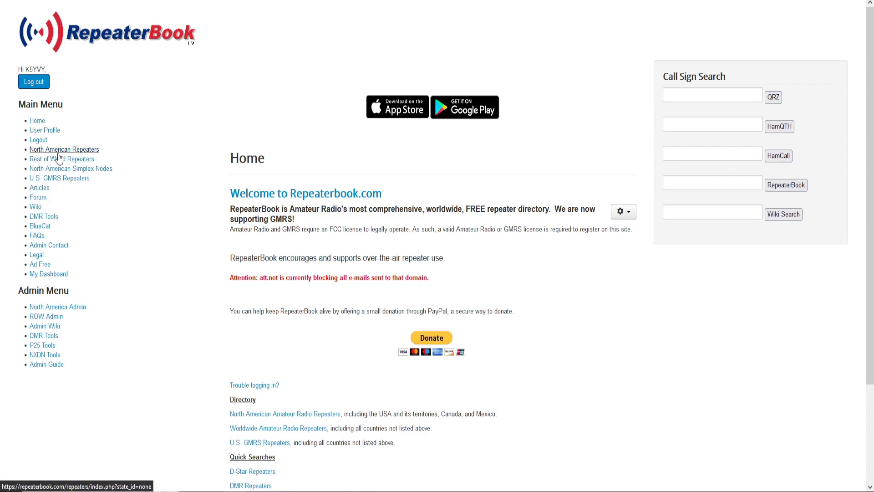
mouse_move(53, 156)
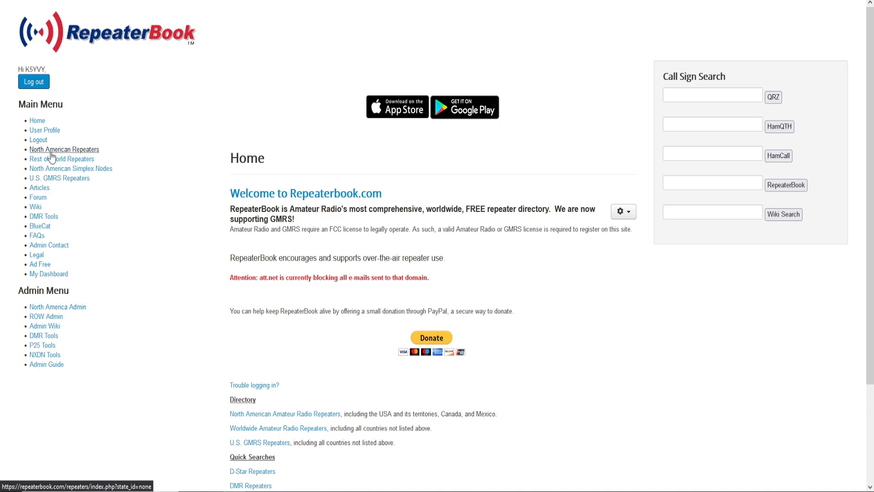
- Go to North American Repeaters and look over the US state map and counts
left_click(64, 149)
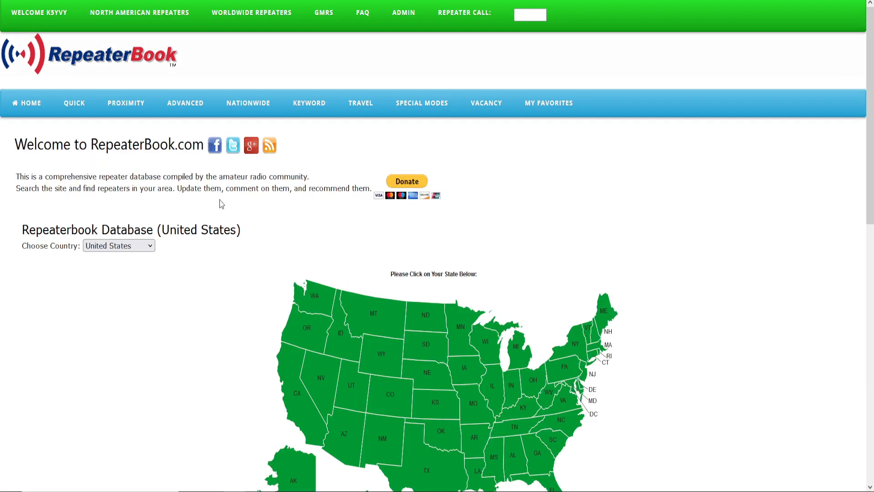
scroll("down", 3)
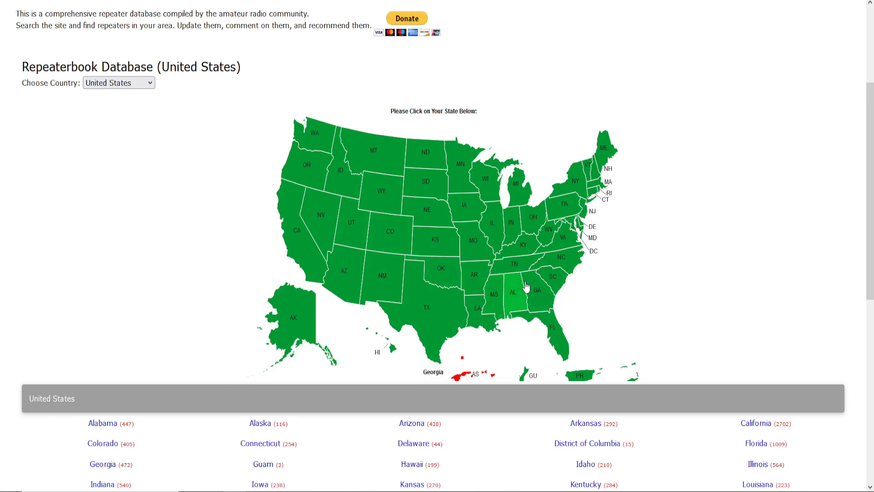
scroll("down", 3)
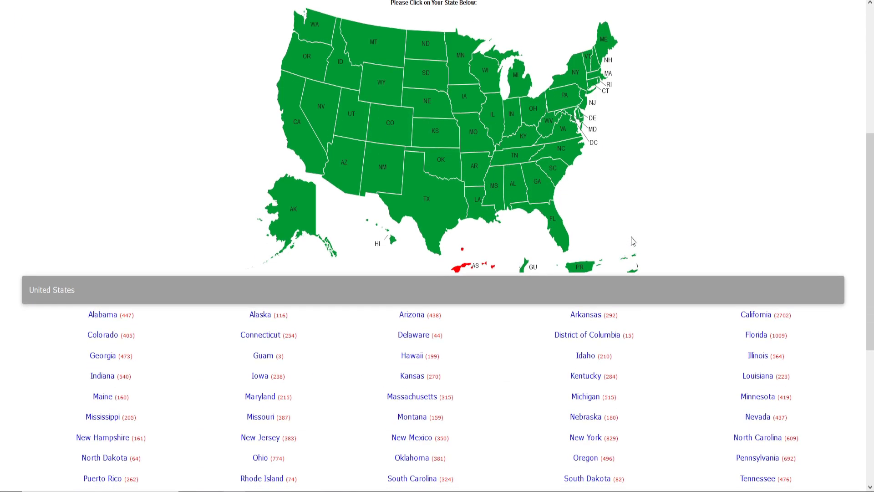
scroll("up", 3)
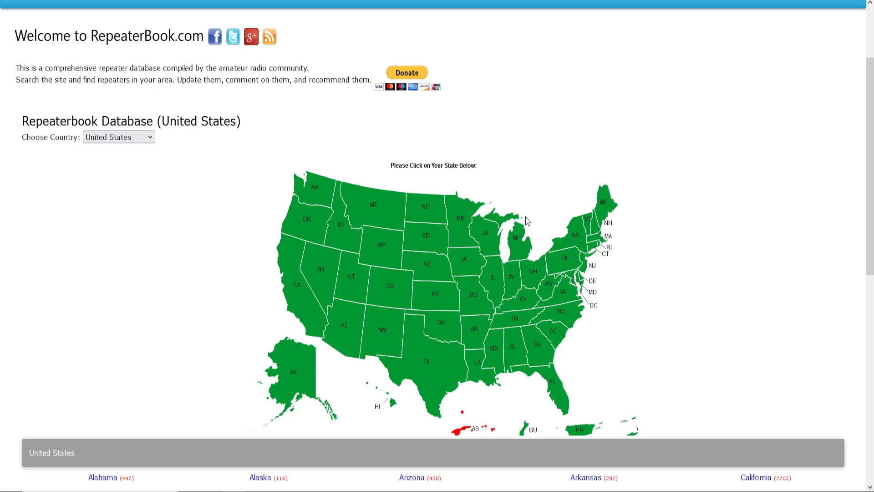
scroll("down", 3)
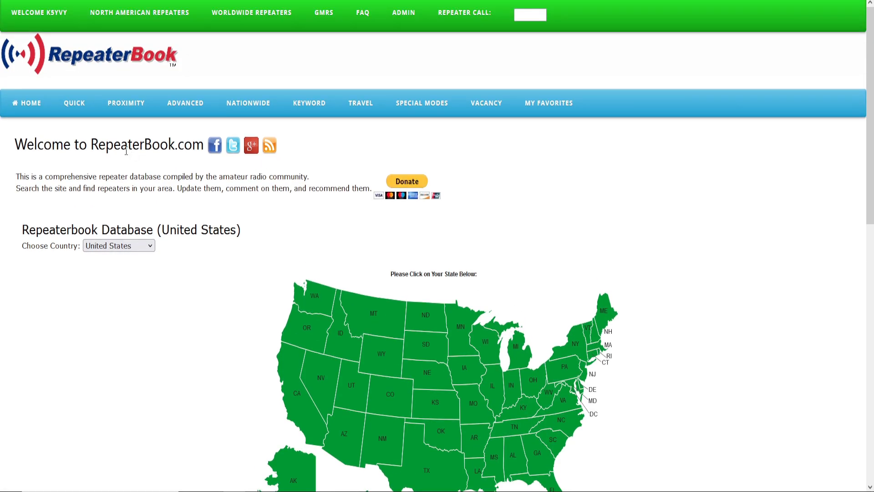
mouse_move(124, 134)
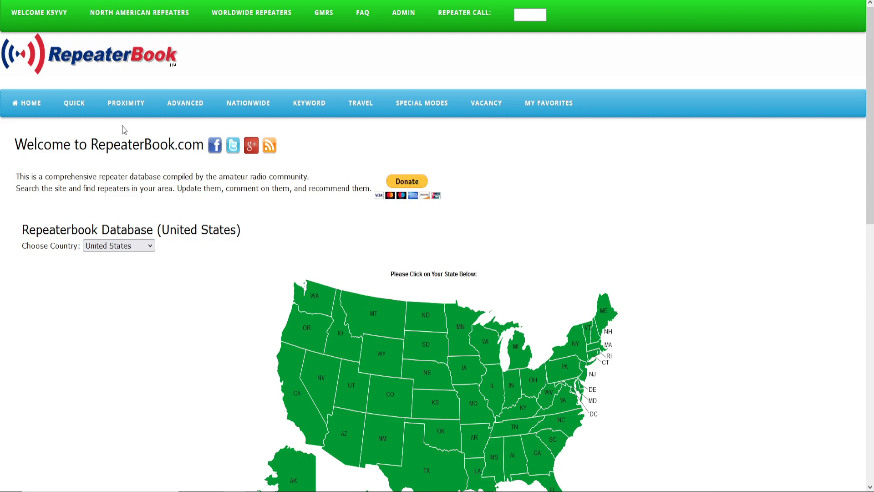
mouse_move(126, 103)
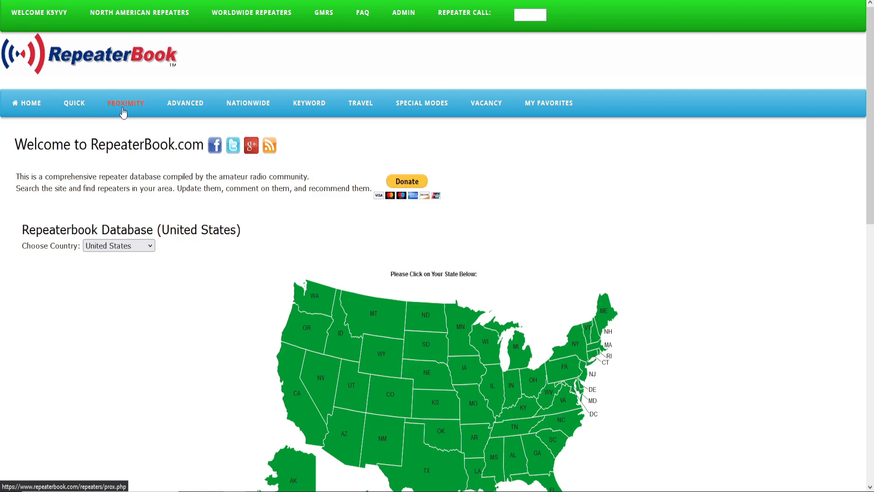
- Start a Proximity search with the location set to Tupelo, MS
left_click(125, 103)
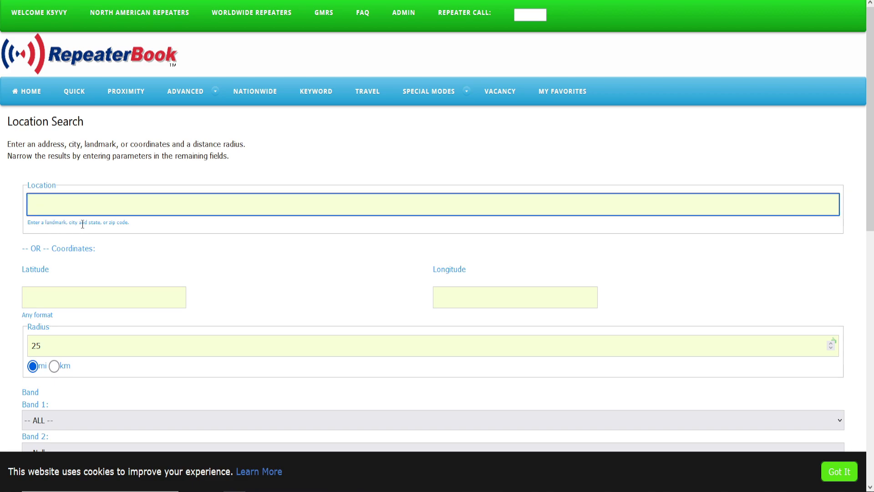
mouse_move(142, 171)
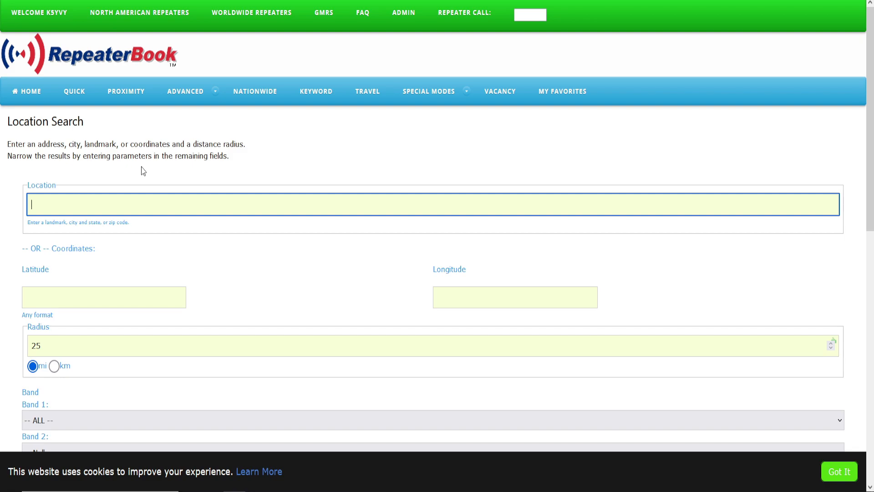
type("Tupelo, MS")
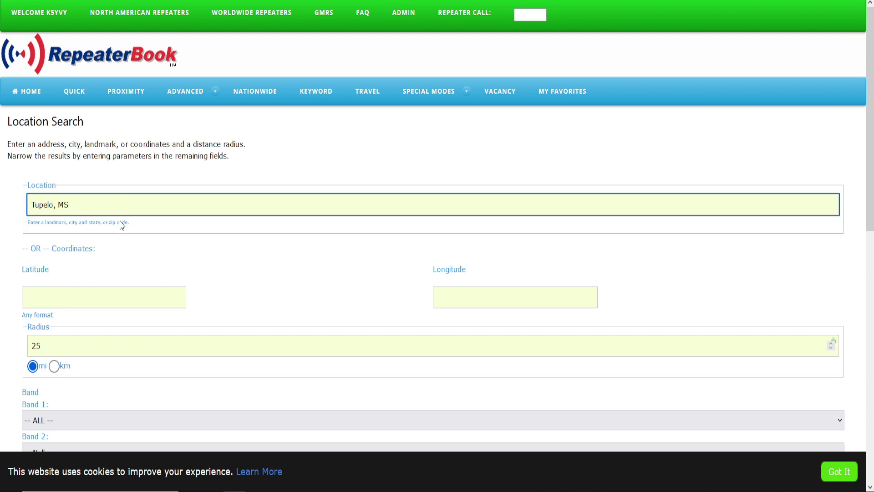
mouse_move(21, 233)
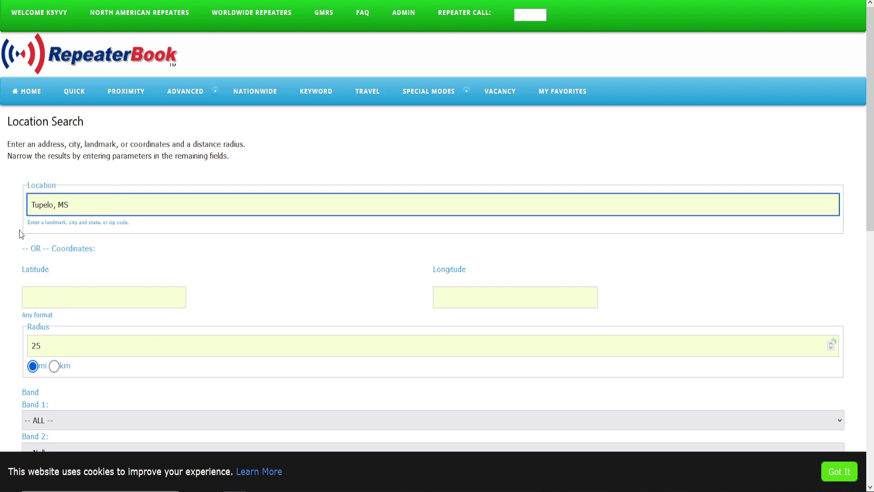
scroll("down", 3)
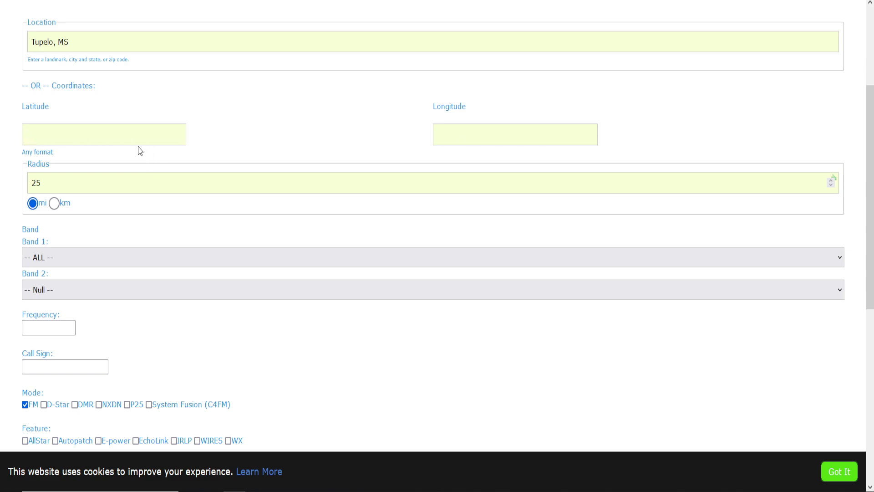
- Set the radius to 75 miles, Band 1 to 2 m and Band 2 to 70 cm
scroll("down", 3)
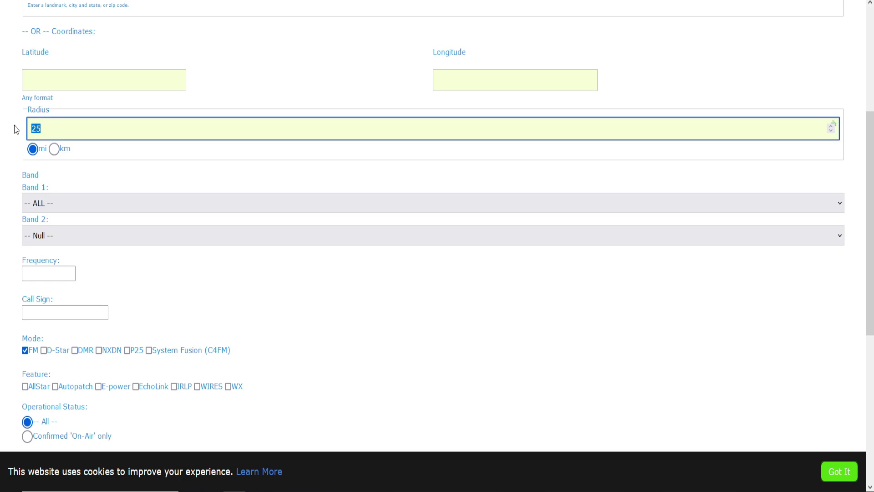
type("75")
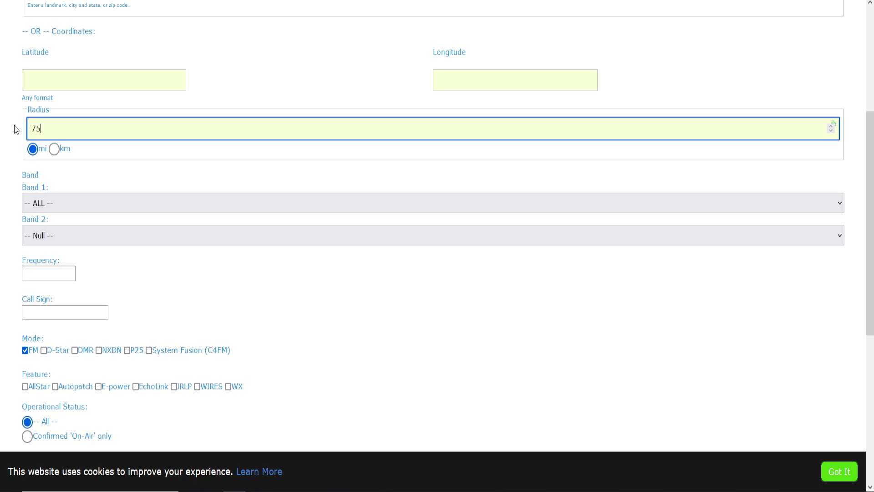
scroll("down", 3)
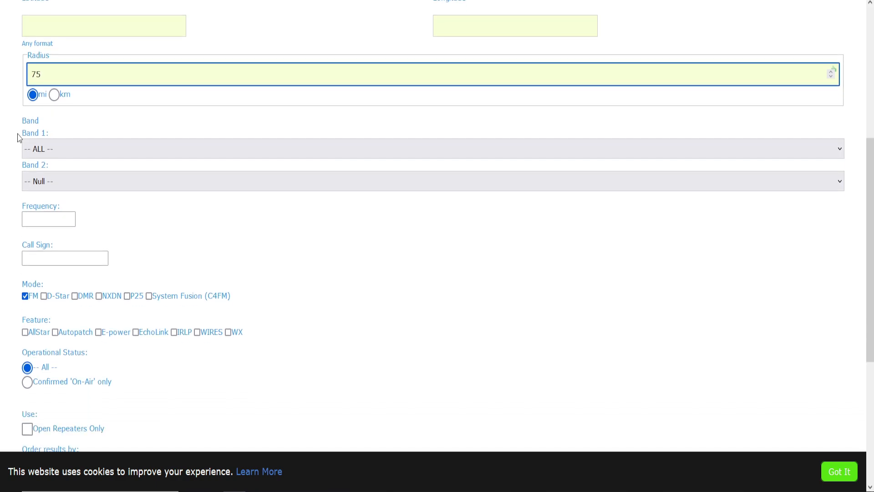
mouse_move(30, 148)
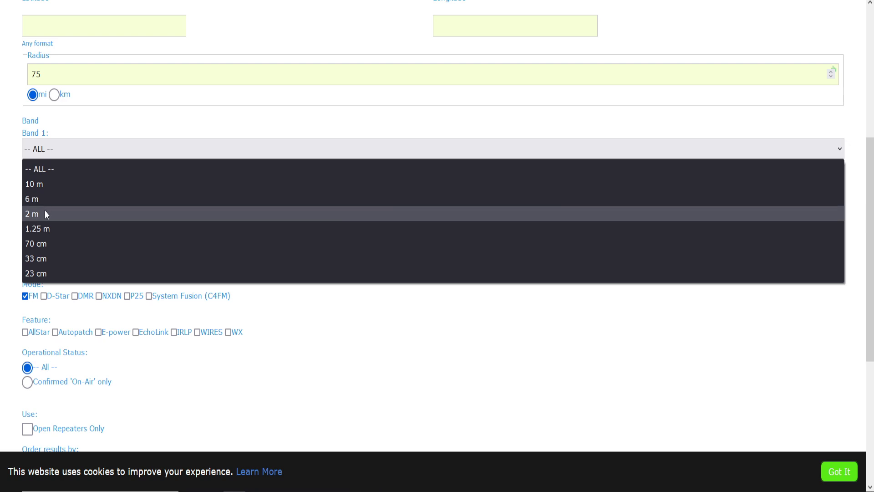
left_click(31, 213)
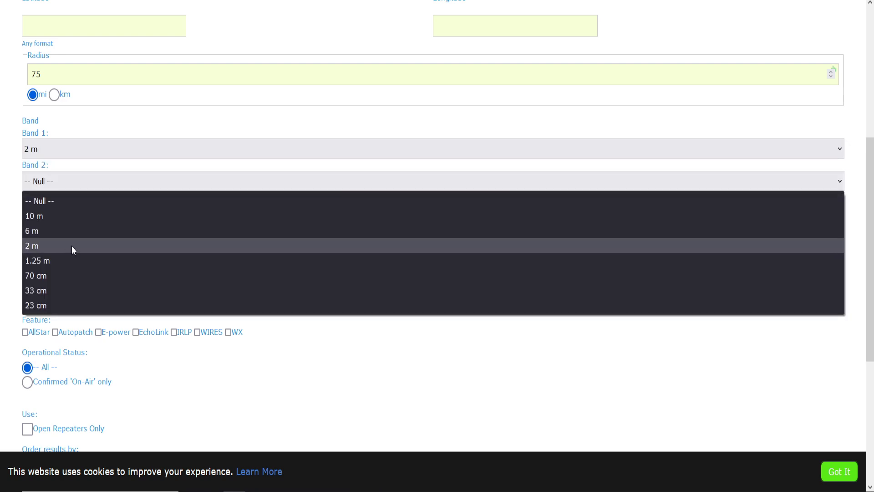
left_click(35, 275)
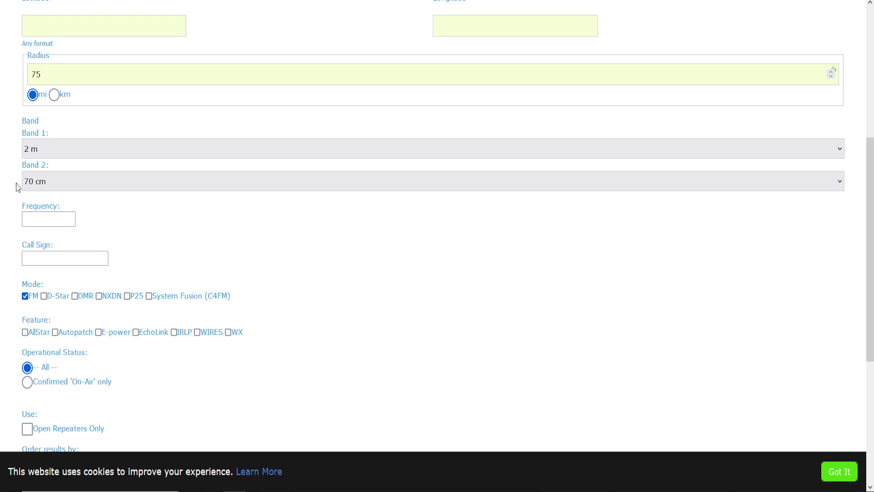
- Try the EchoLink and Autopatch feature filters, leaving both unchecked
scroll("down", 3)
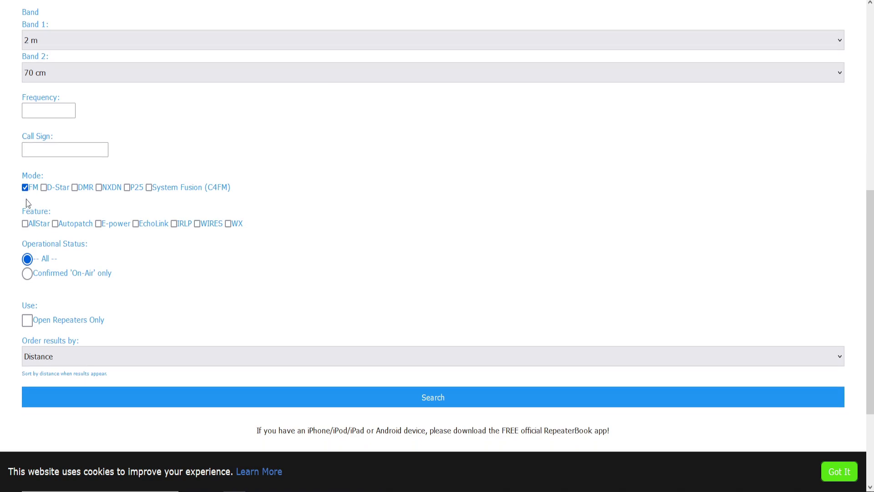
mouse_move(27, 229)
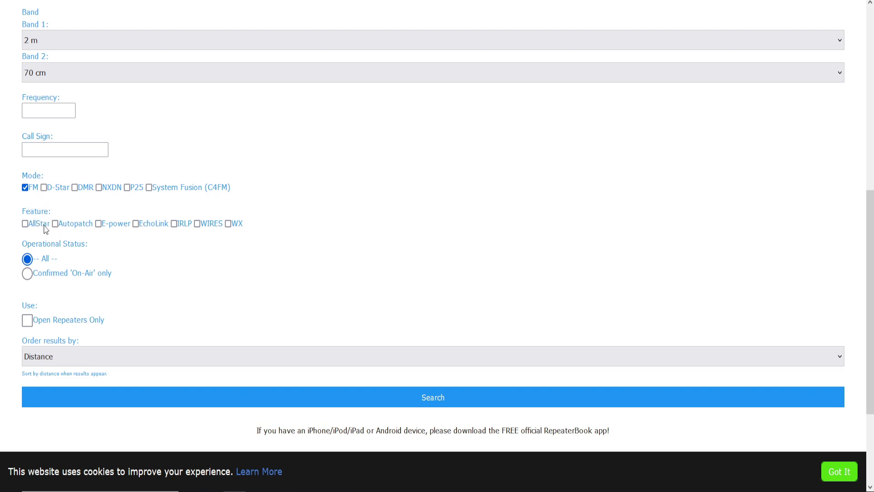
mouse_move(100, 235)
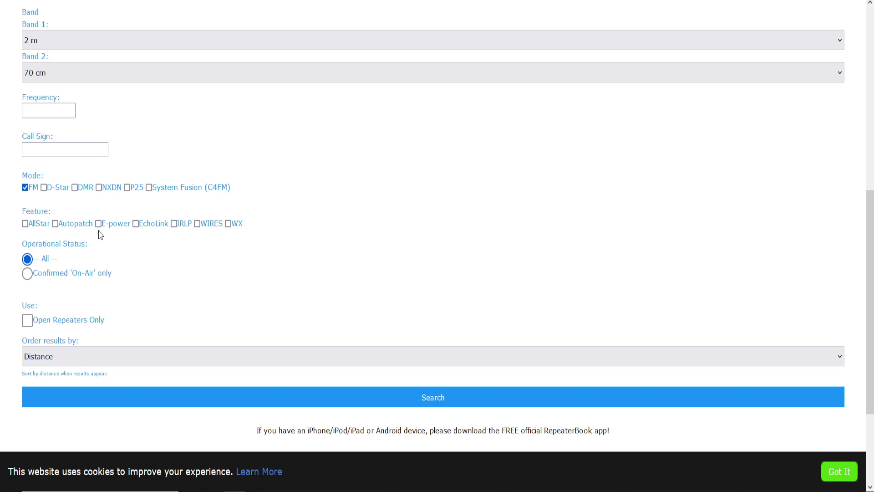
mouse_move(55, 232)
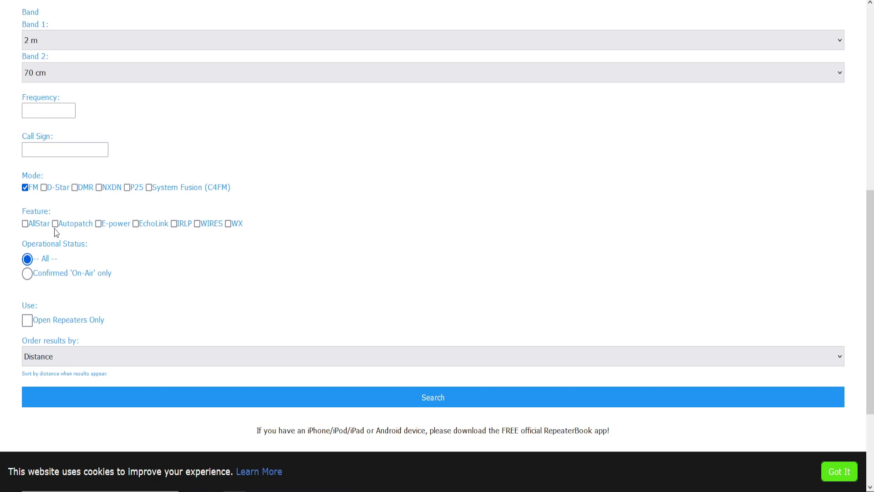
mouse_move(27, 233)
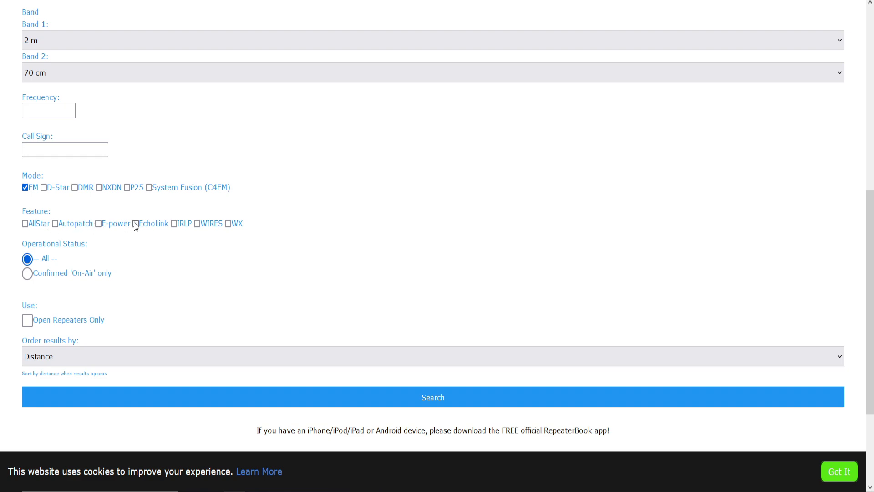
left_click(135, 224)
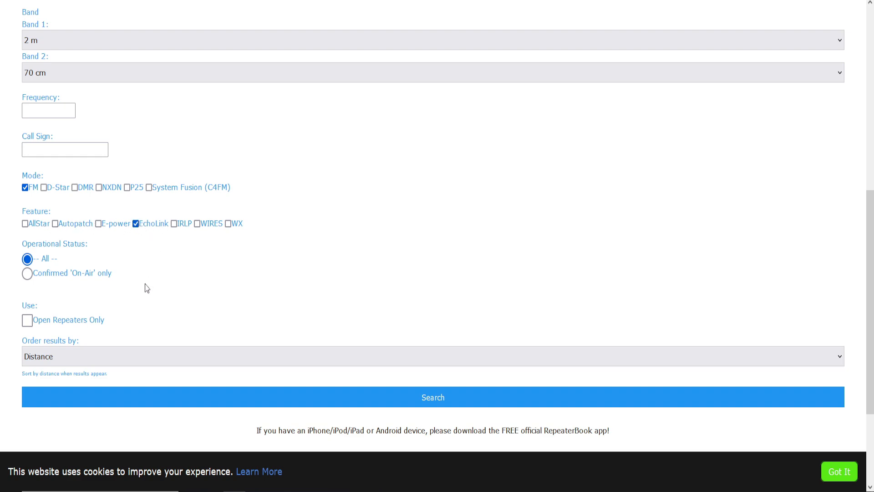
left_click(136, 223)
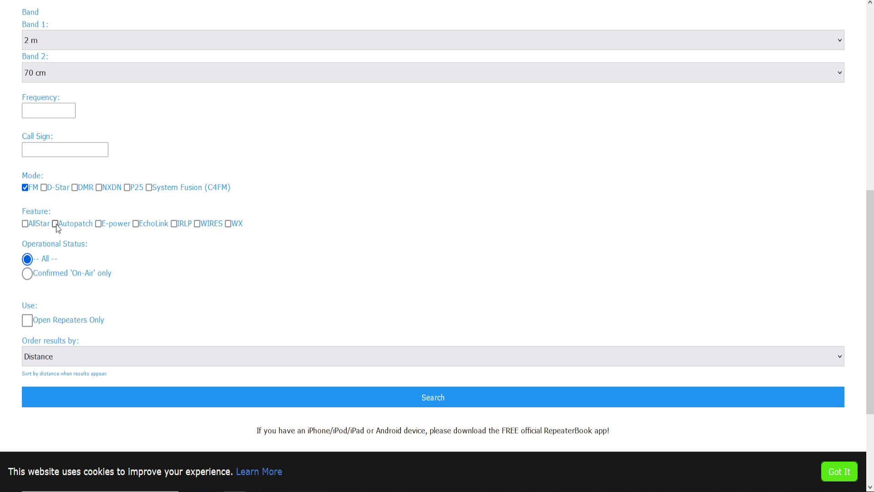
left_click(55, 223)
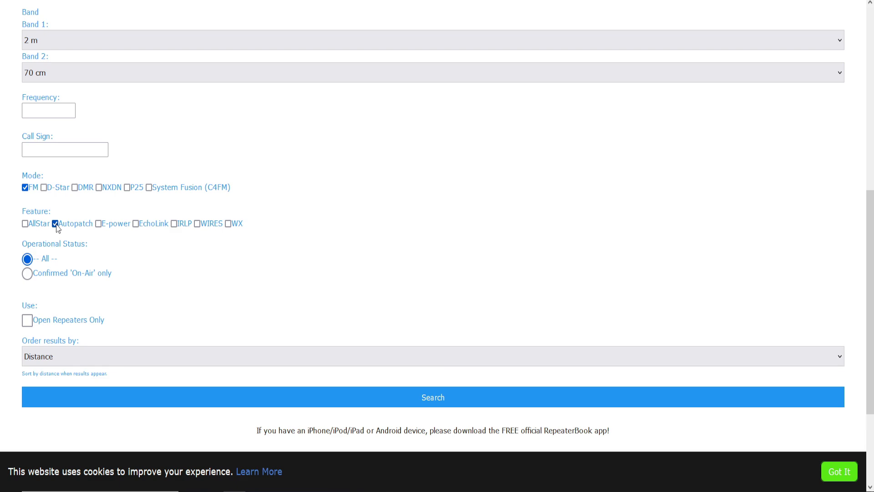
left_click(54, 223)
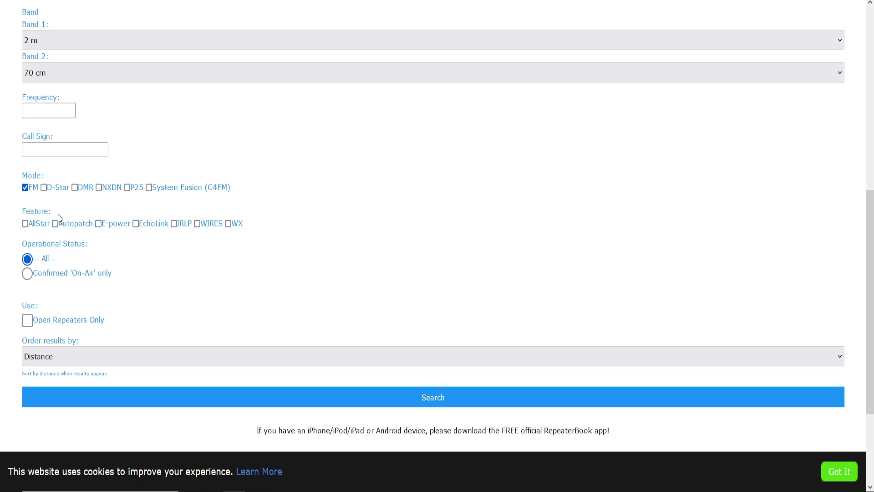
mouse_move(203, 232)
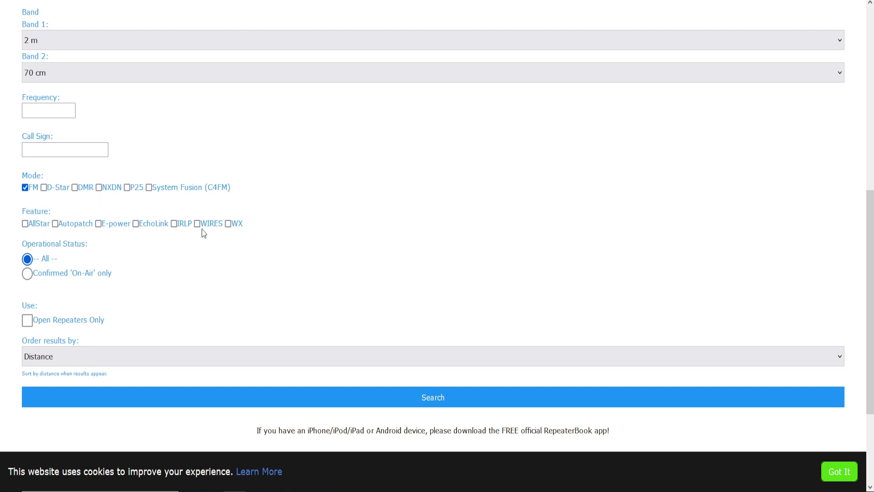
mouse_move(84, 228)
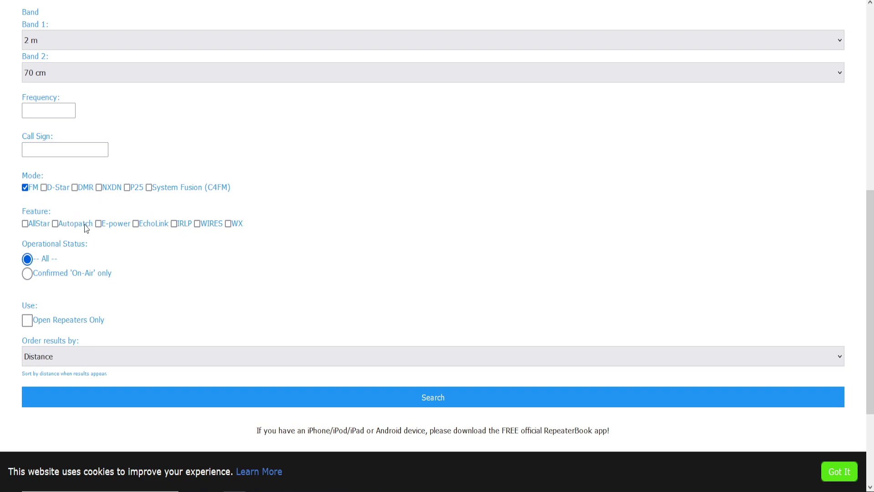
mouse_move(34, 257)
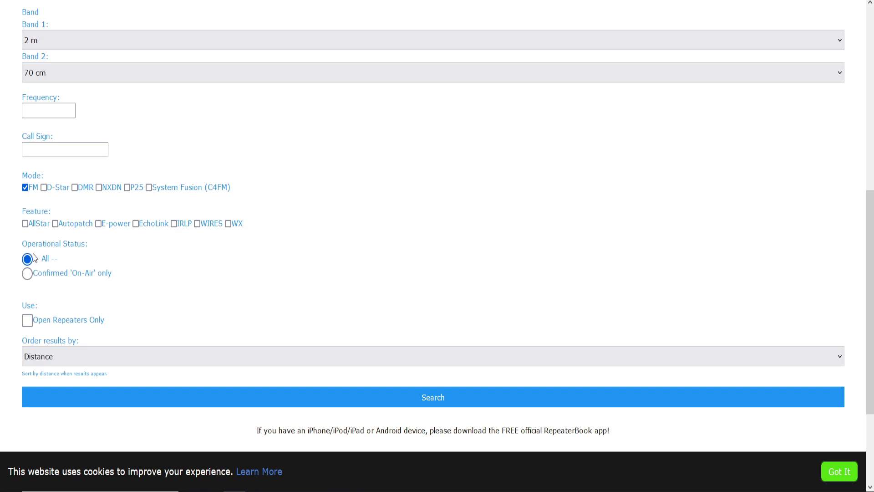
- Require confirmed on-air, open repeaters only, ordered by distance
scroll("down", 3)
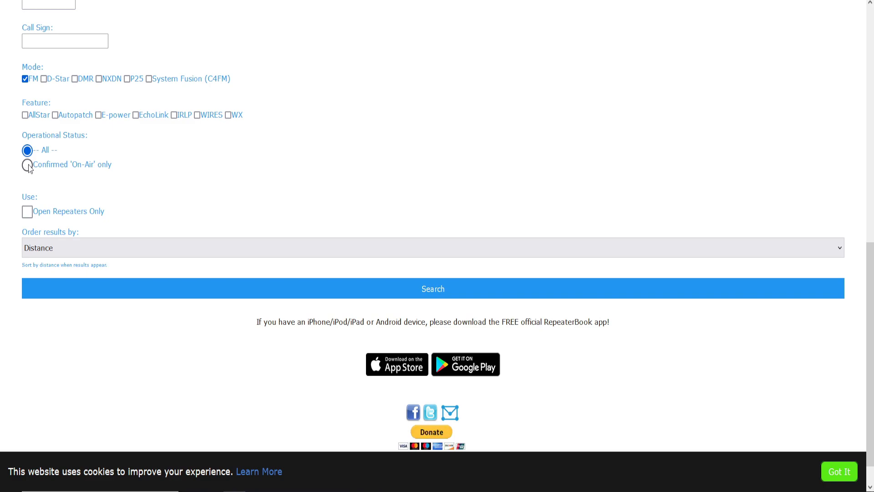
left_click(26, 164)
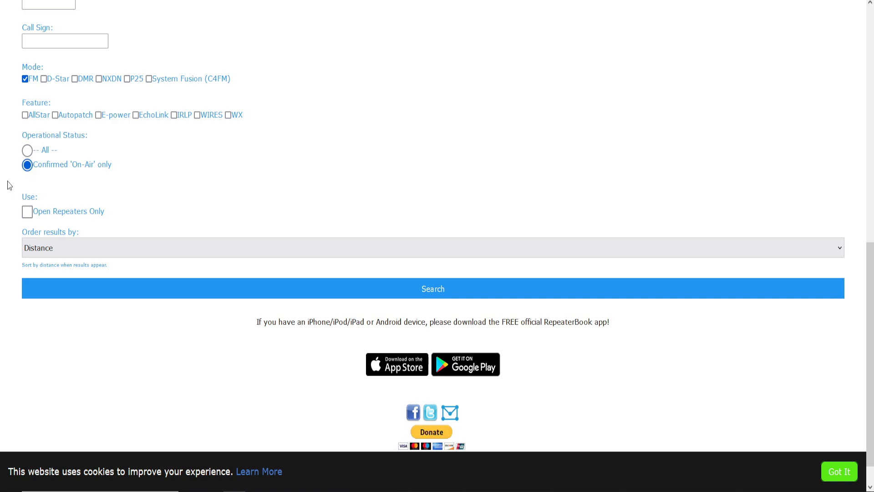
mouse_move(19, 217)
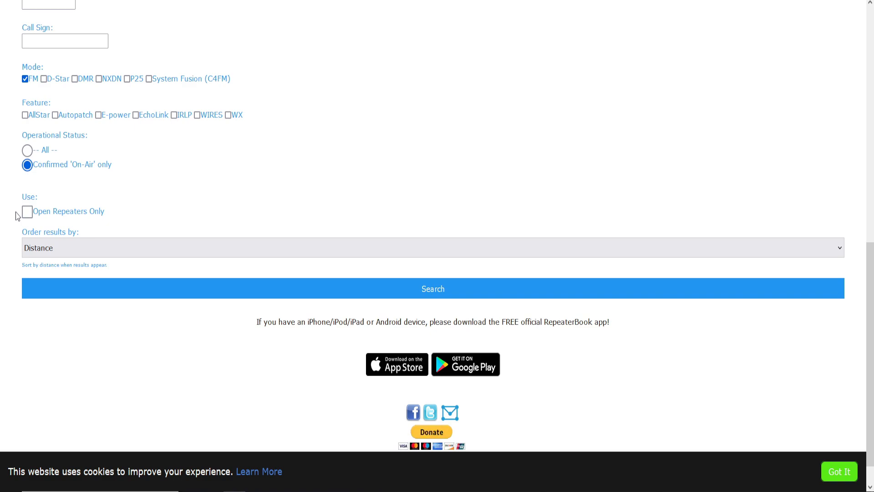
left_click(27, 211)
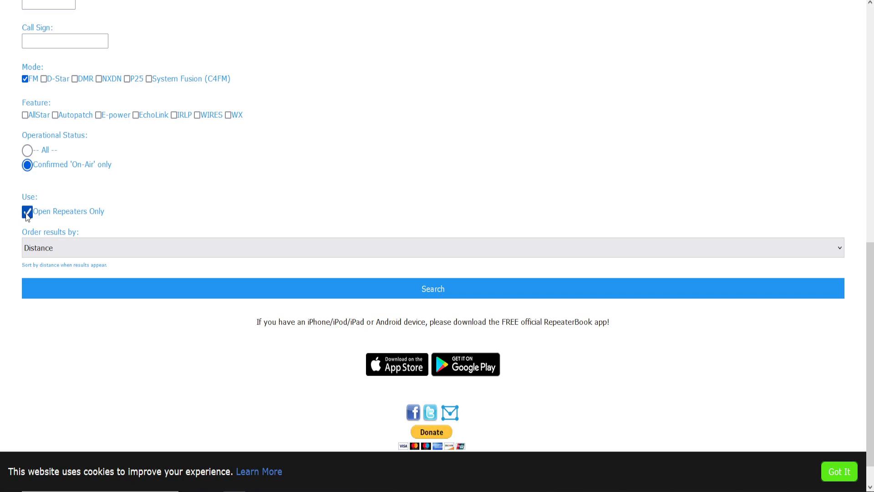
mouse_move(4, 246)
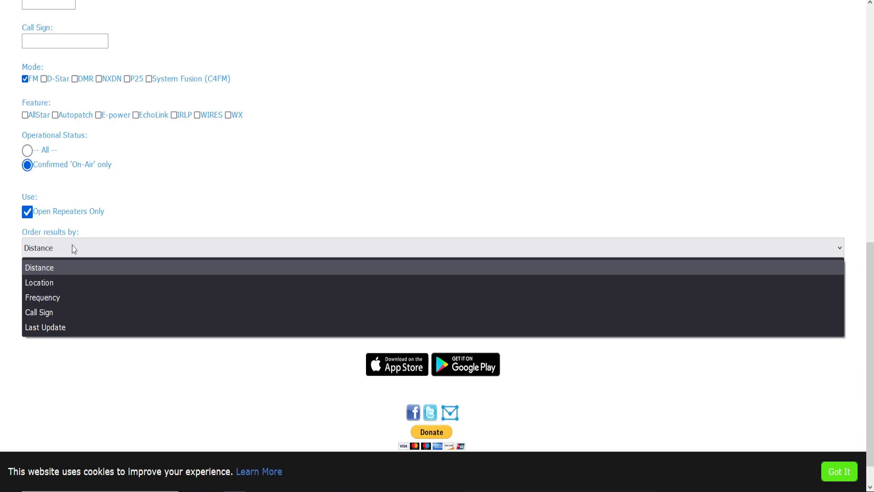
mouse_move(77, 250)
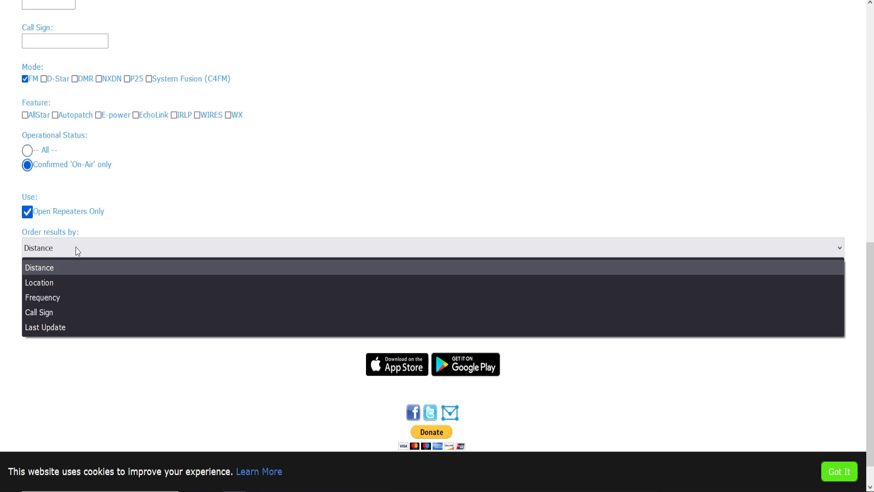
mouse_move(30, 273)
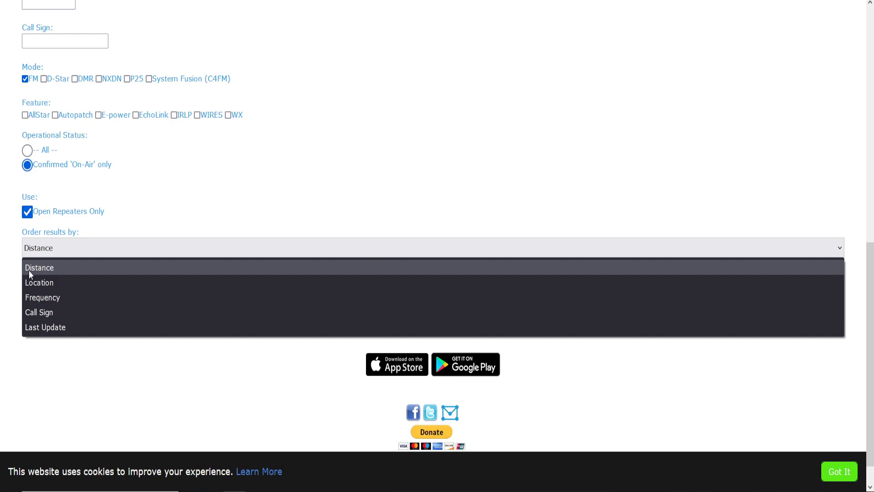
left_click(40, 267)
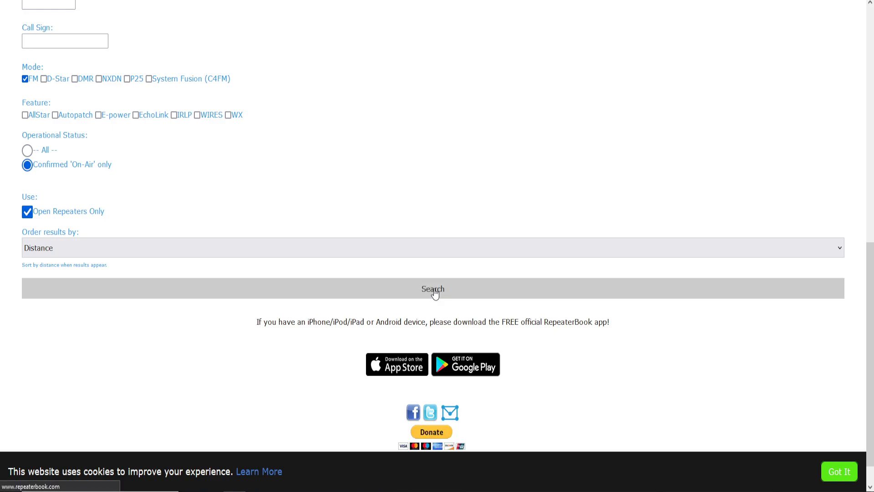
- Run the search and review the 127 repeaters within 75 miles of Tupelo
left_click(432, 288)
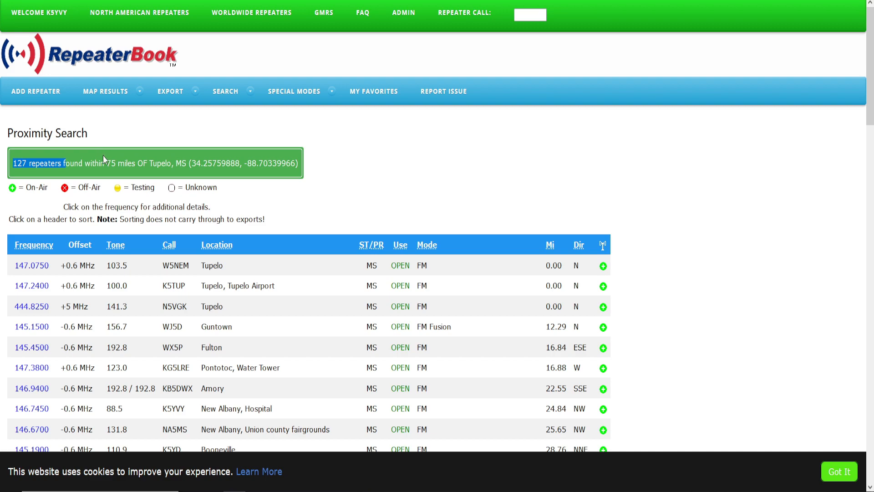
mouse_move(454, 178)
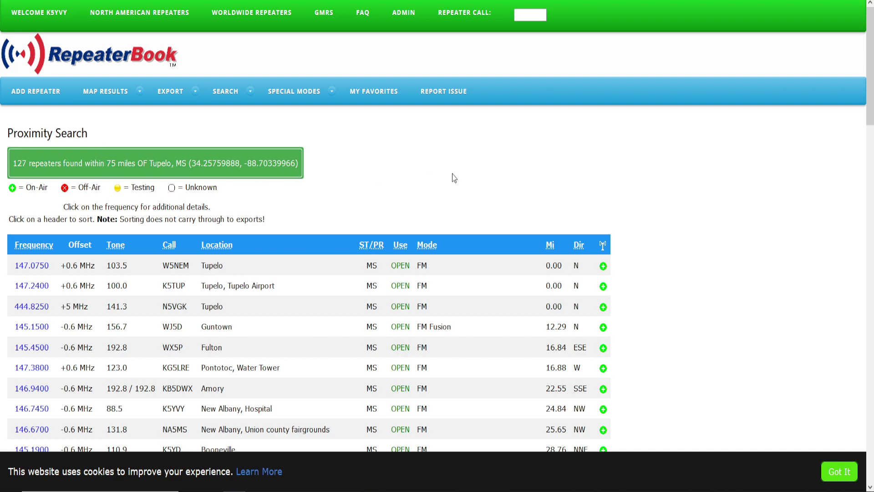
scroll("down", 3)
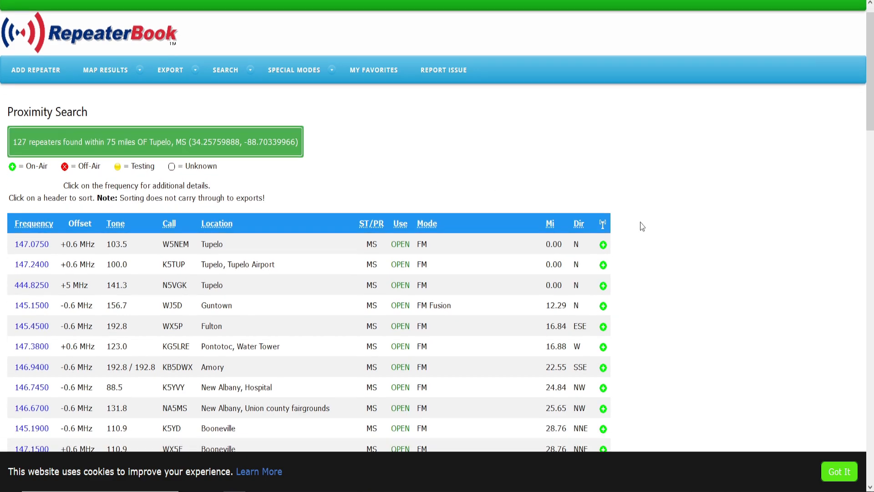
scroll("down", 3)
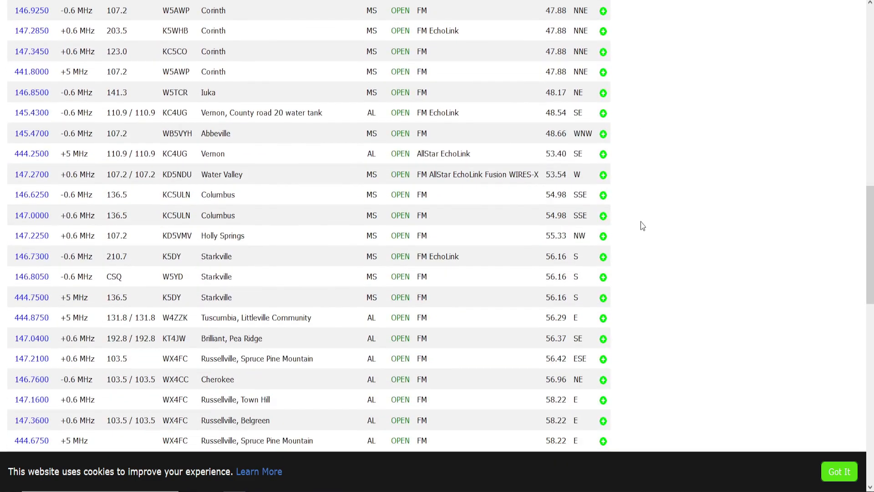
left_click(549, 27)
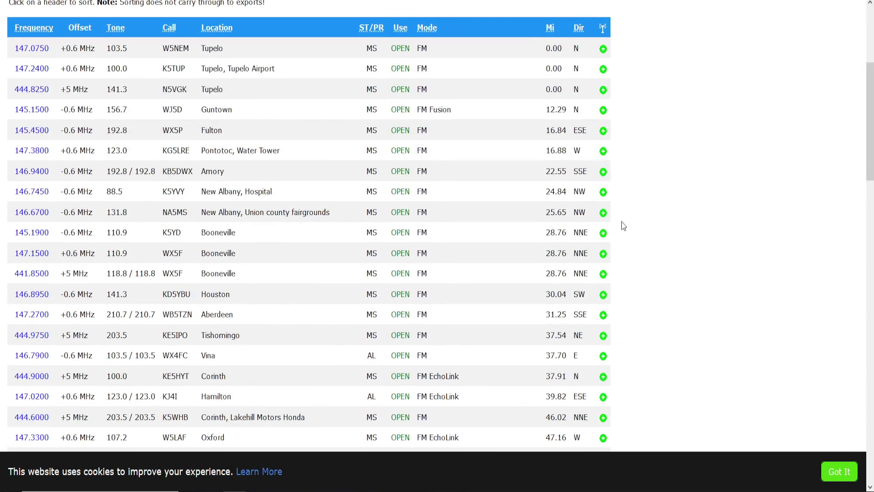
double_click(440, 109)
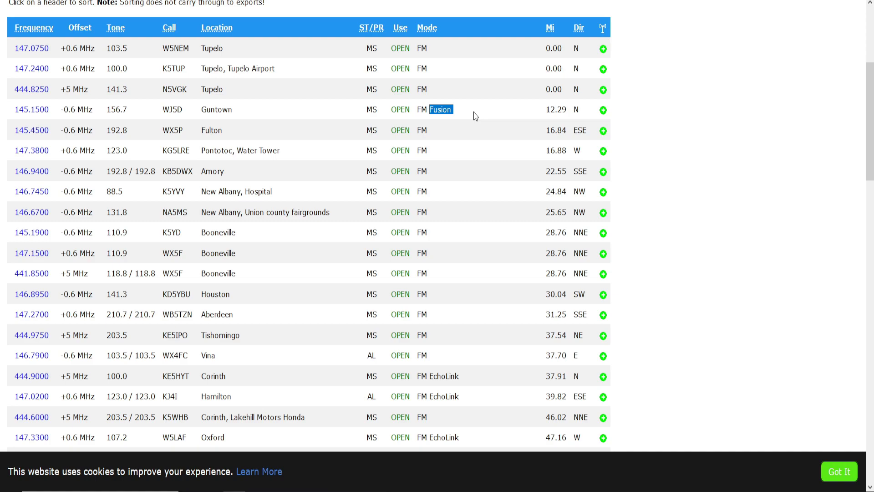
scroll("down", 3)
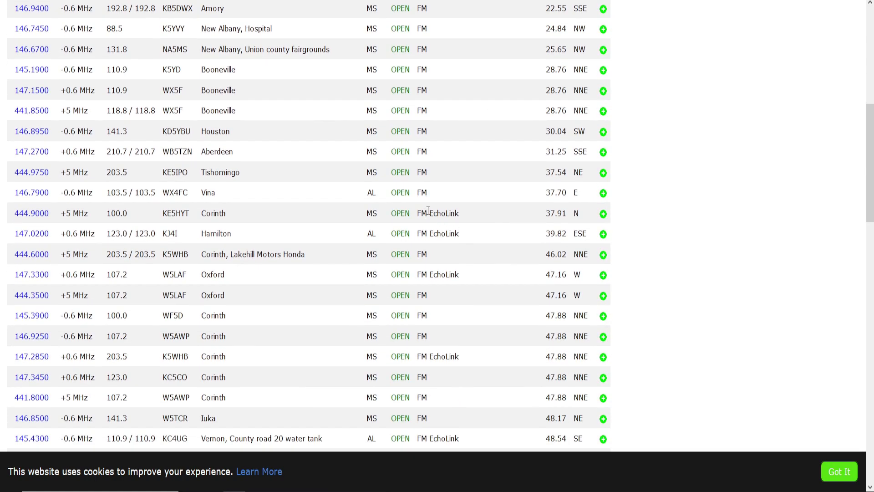
scroll("down", 3)
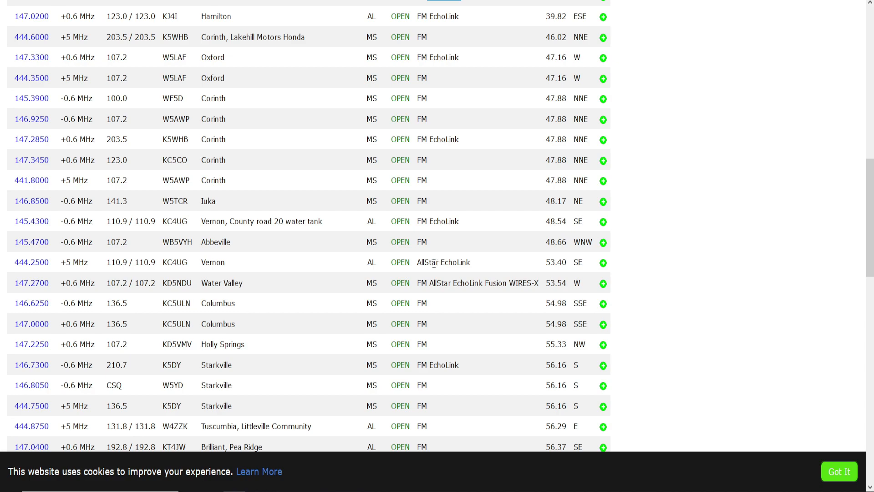
double_click(455, 262)
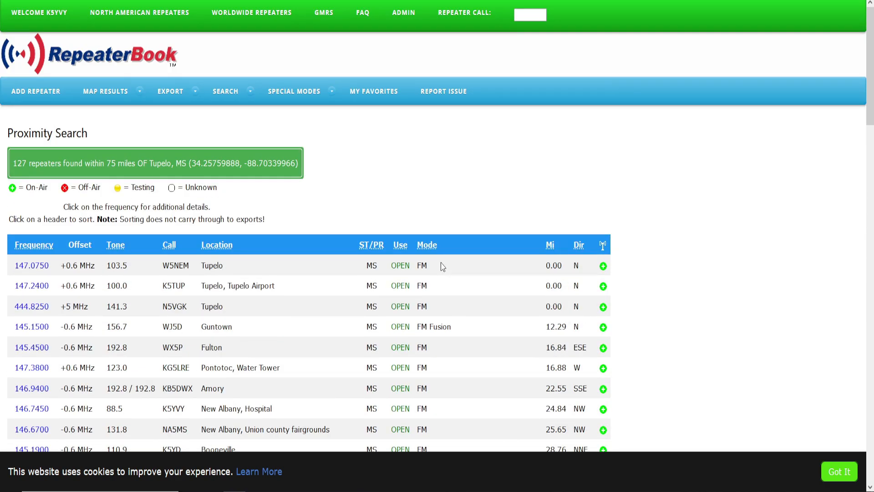
mouse_move(220, 319)
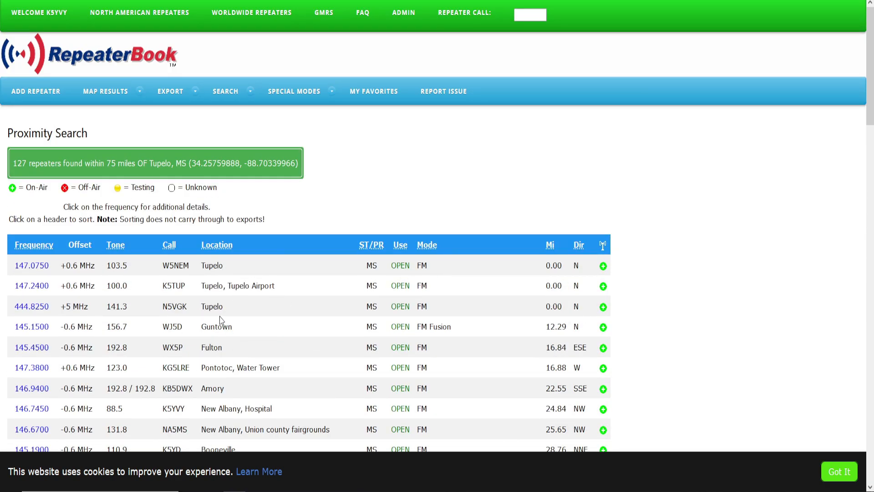
left_click(170, 91)
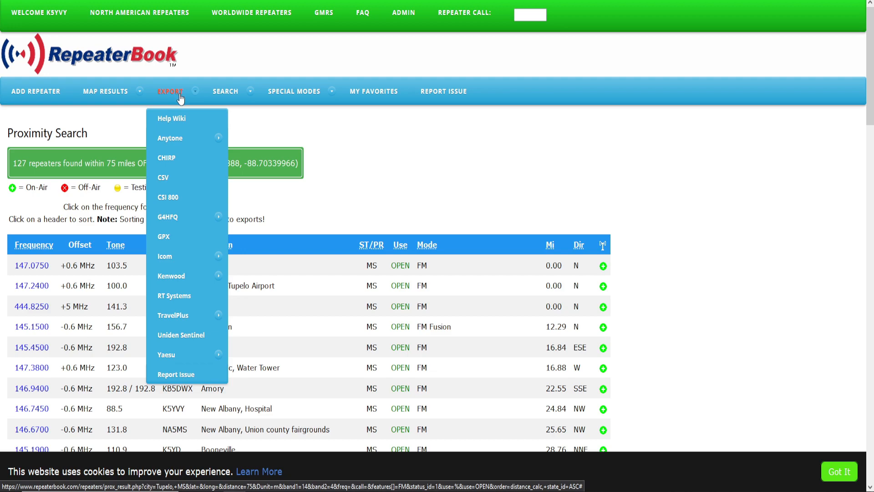
mouse_move(176, 134)
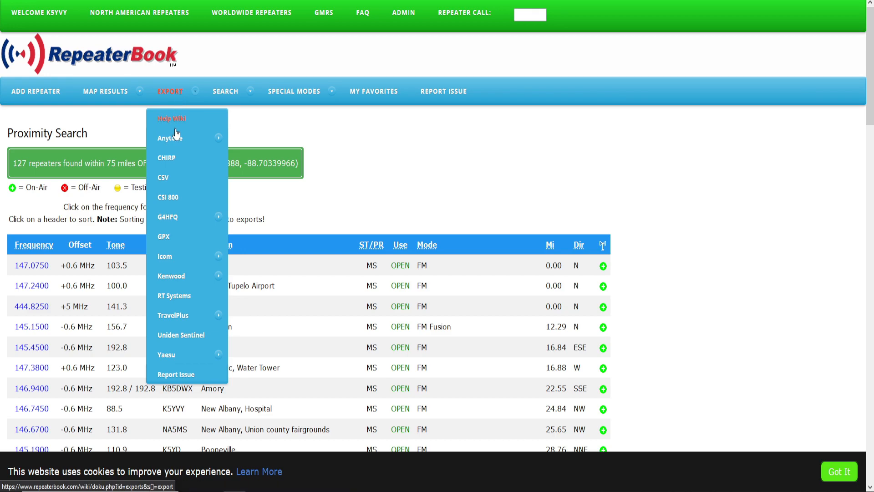
mouse_move(170, 138)
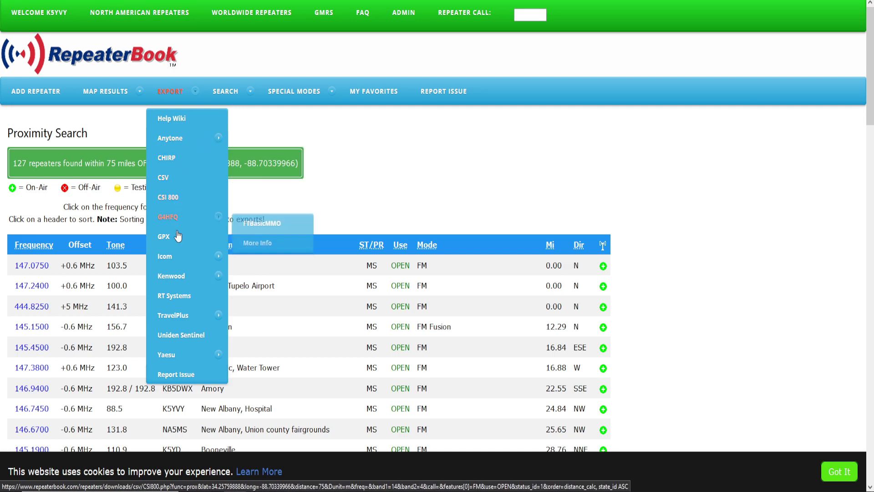
mouse_move(171, 275)
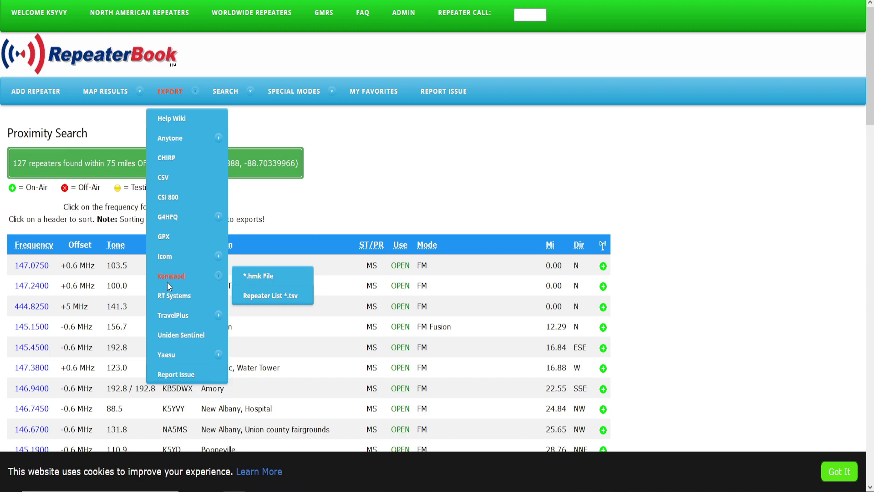
mouse_move(164, 256)
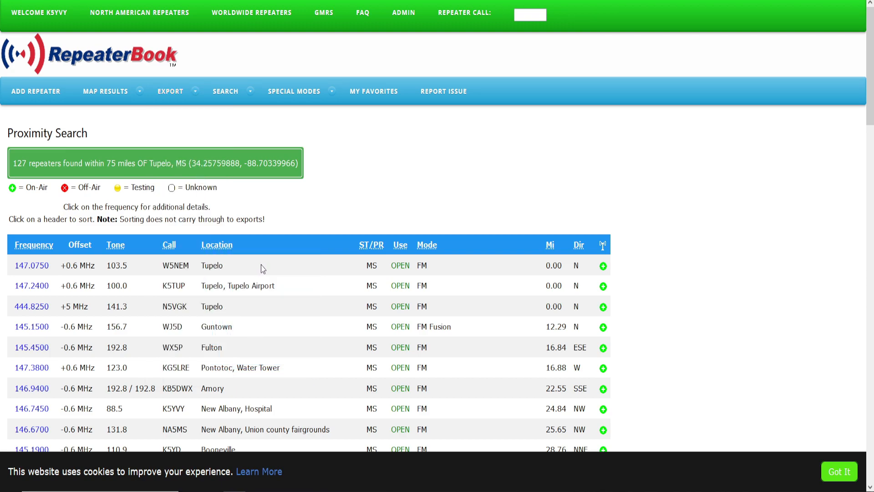
left_click(170, 91)
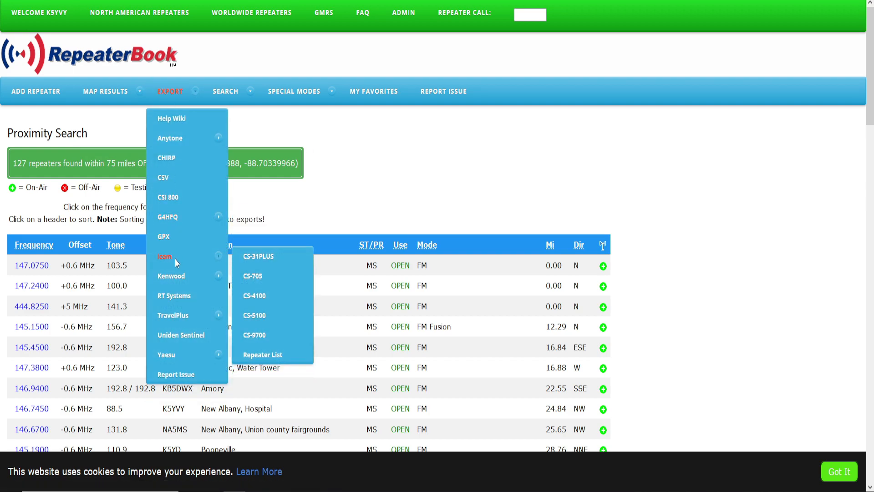
mouse_move(178, 263)
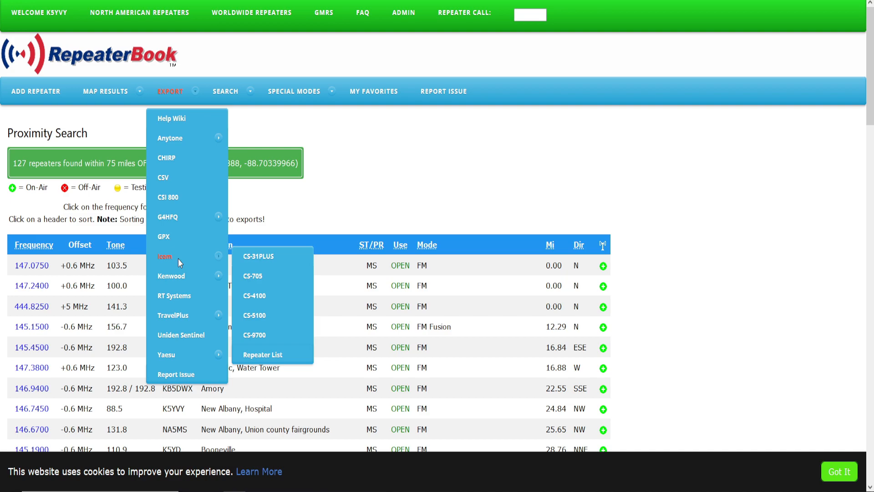
mouse_move(166, 159)
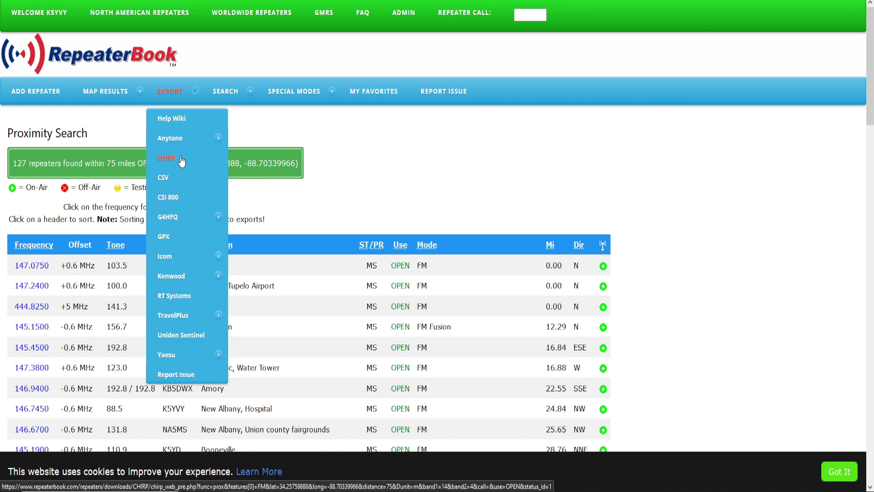
mouse_move(177, 162)
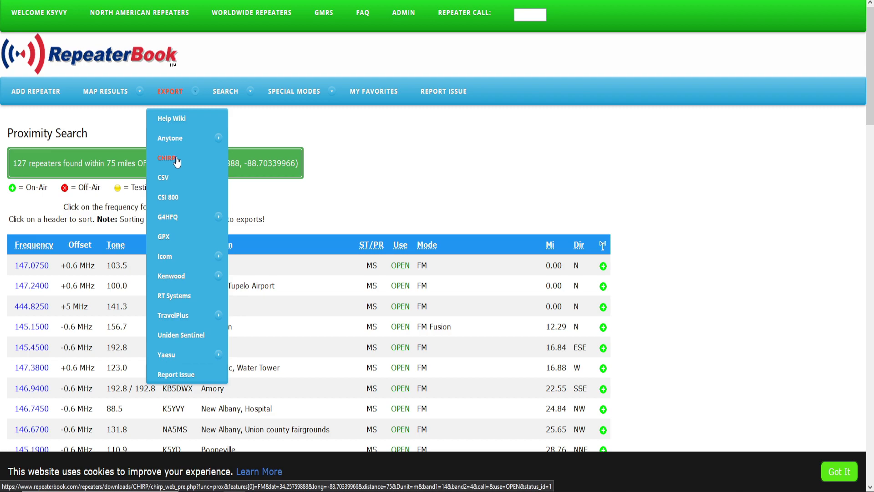
- In the CHIRP export settings, name memories by Call Sign plus Location City
left_click(166, 158)
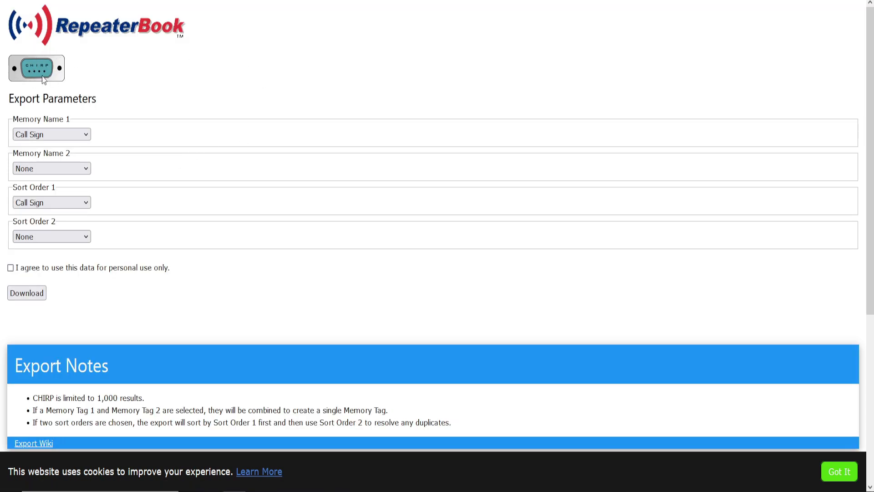
mouse_move(81, 84)
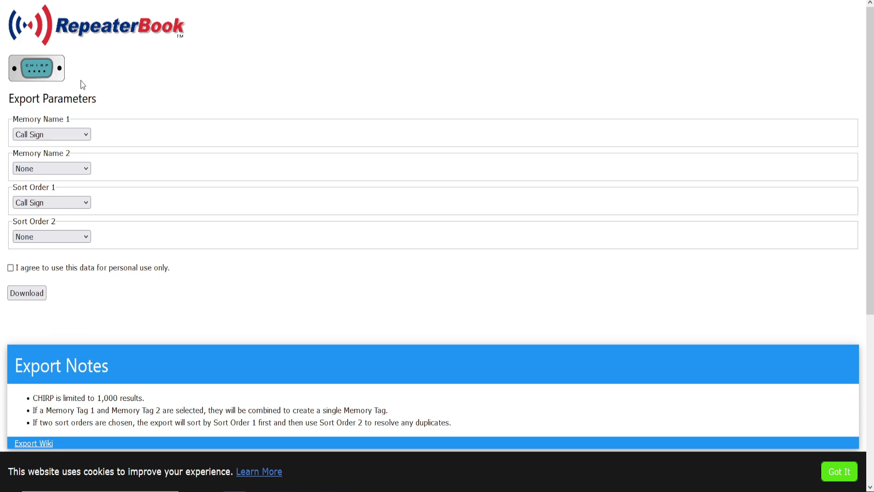
mouse_move(108, 152)
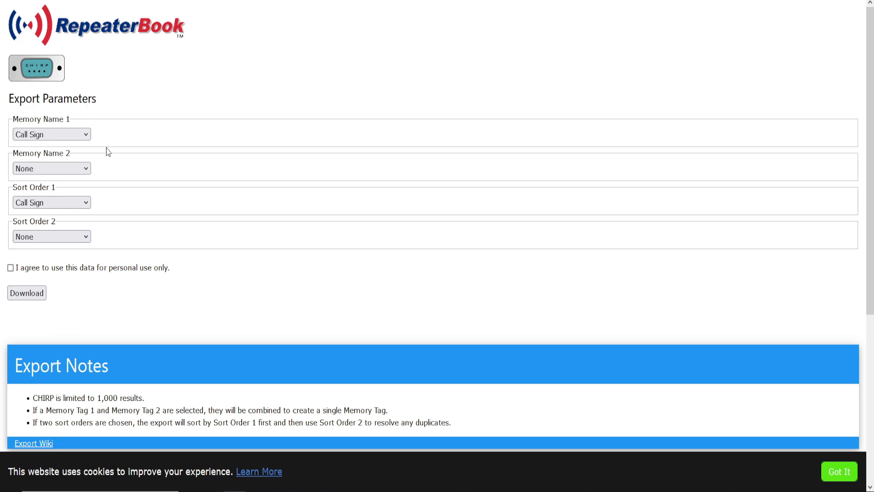
mouse_move(82, 103)
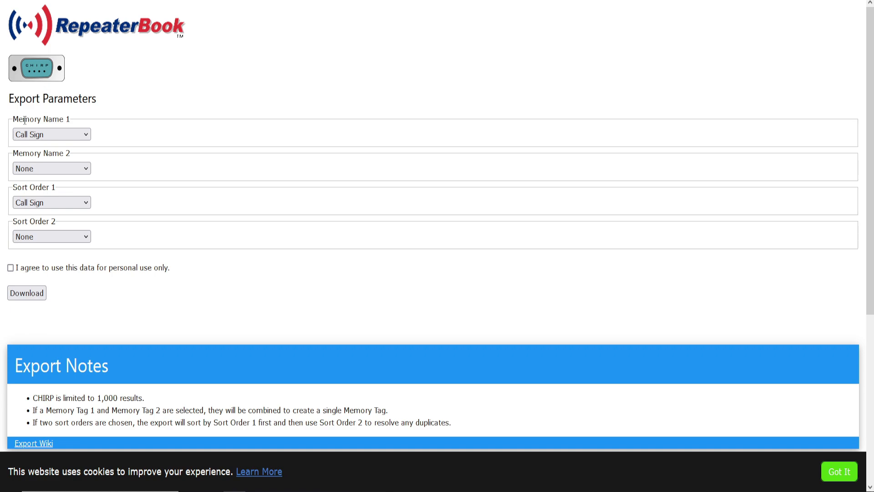
left_click(50, 134)
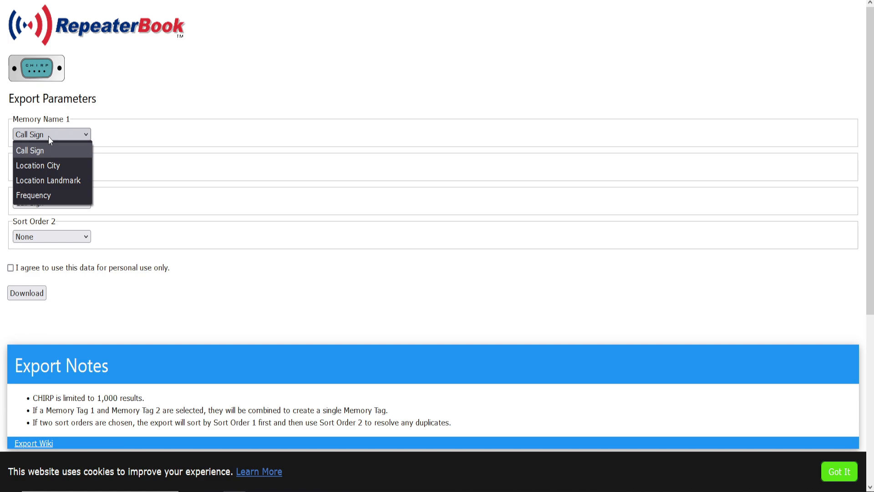
mouse_move(46, 156)
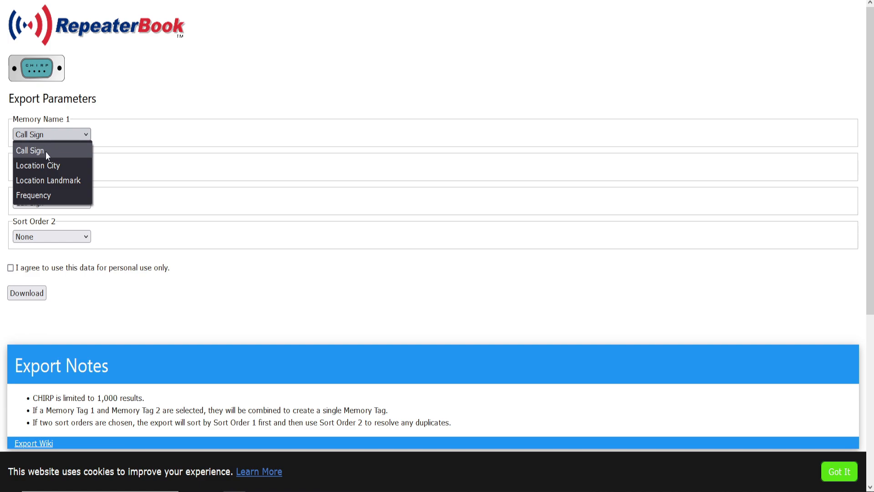
mouse_move(50, 195)
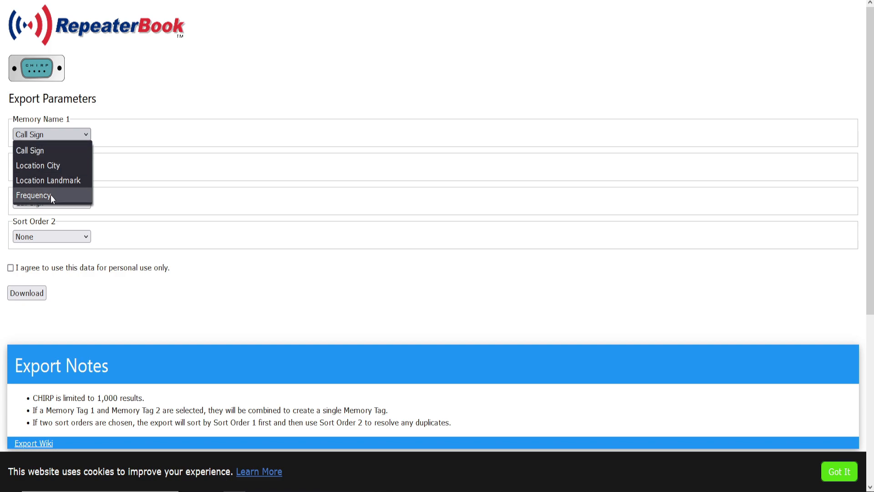
mouse_move(49, 180)
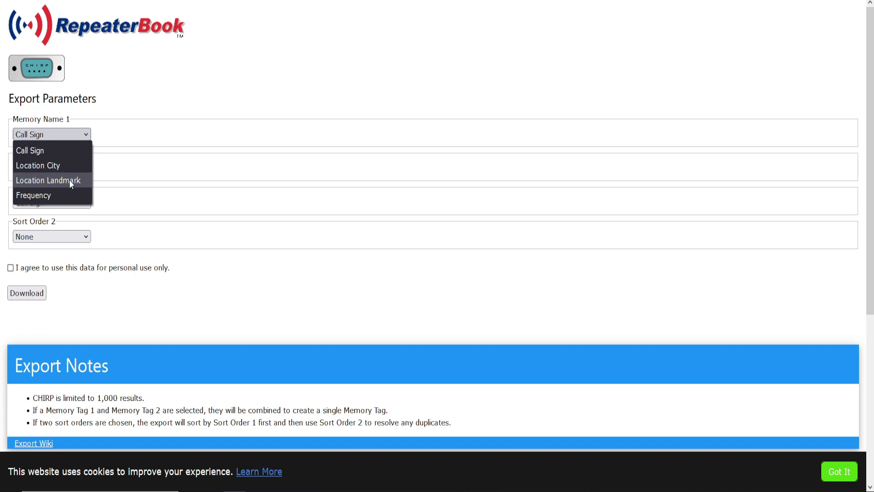
mouse_move(50, 184)
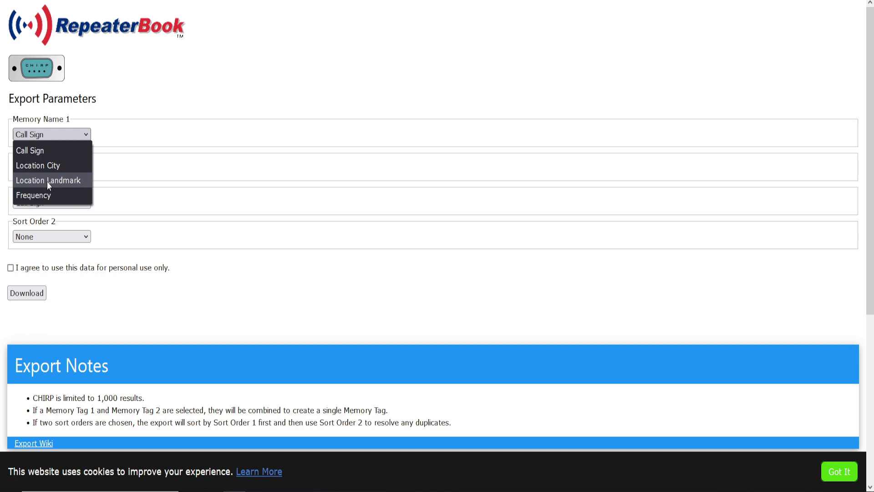
mouse_move(33, 196)
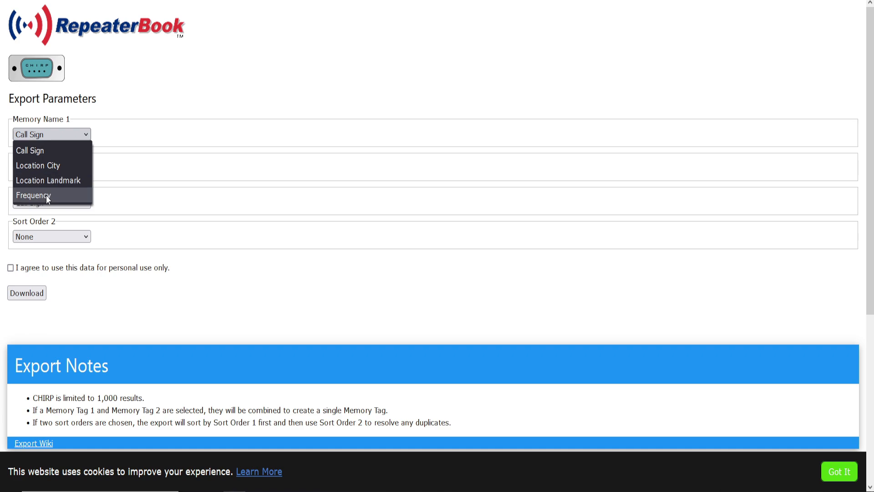
mouse_move(53, 150)
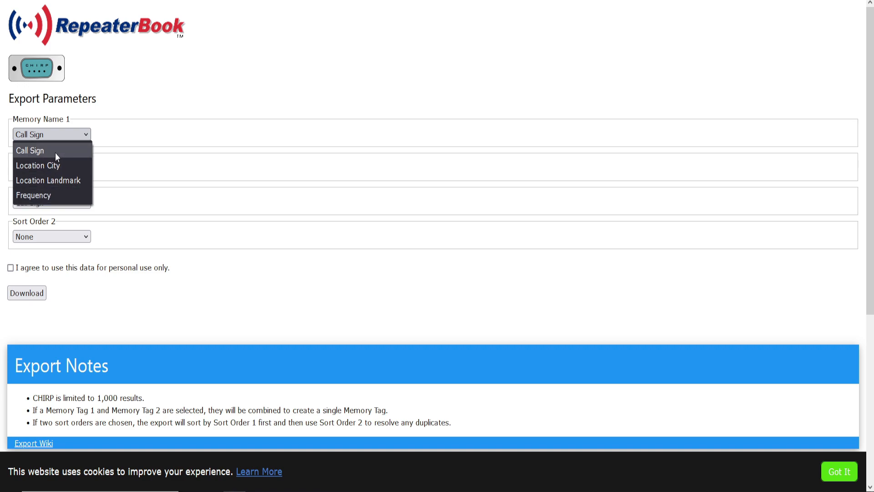
mouse_move(62, 156)
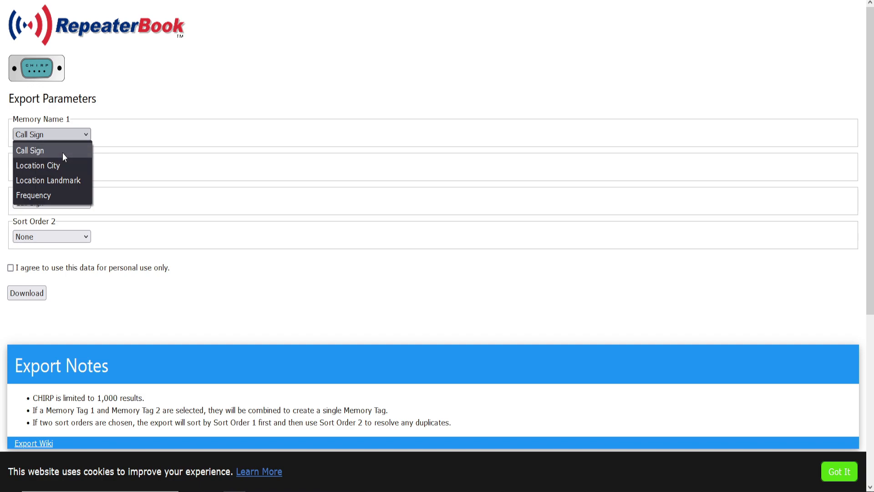
left_click(30, 149)
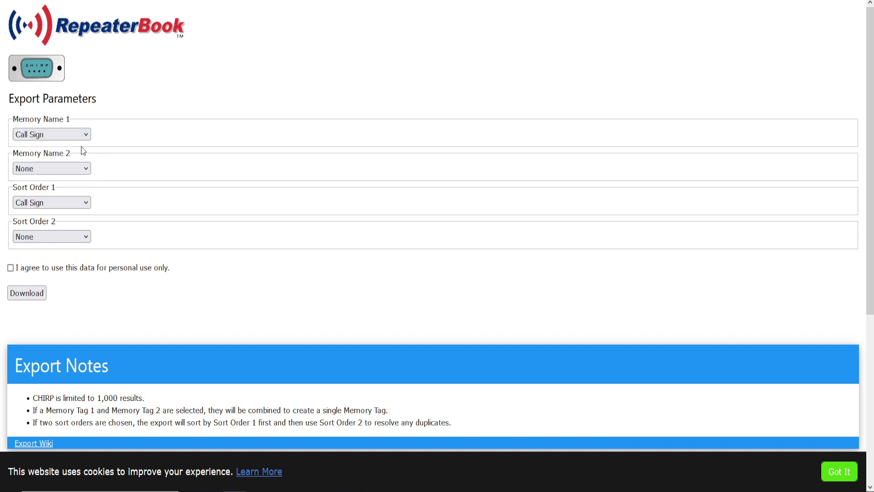
left_click(50, 168)
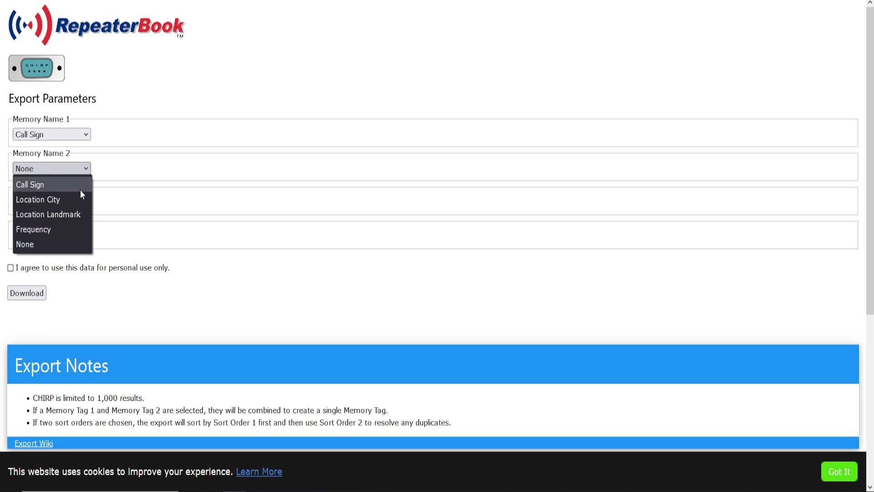
left_click(37, 198)
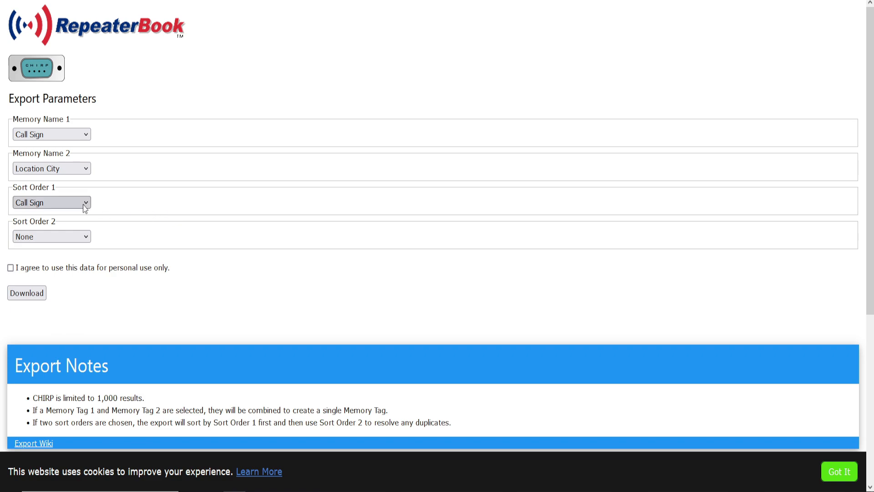
mouse_move(60, 201)
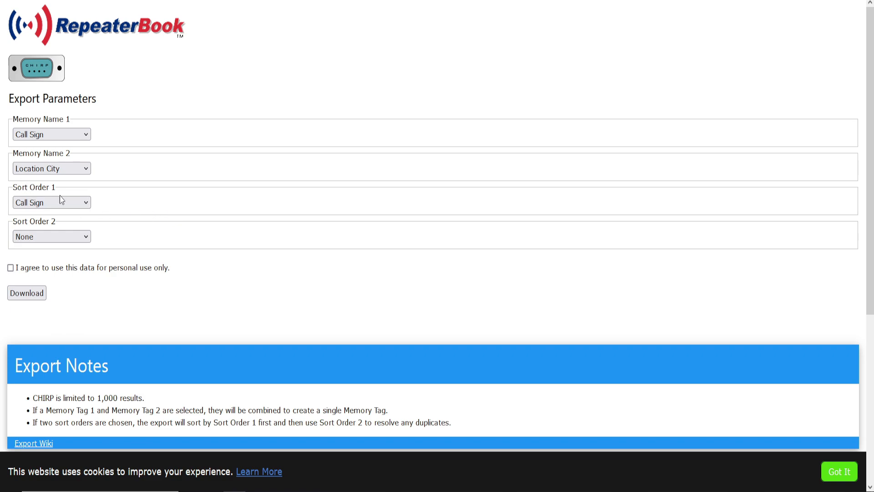
- Sort the export by Distance and accept the personal-use agreement
left_click(50, 202)
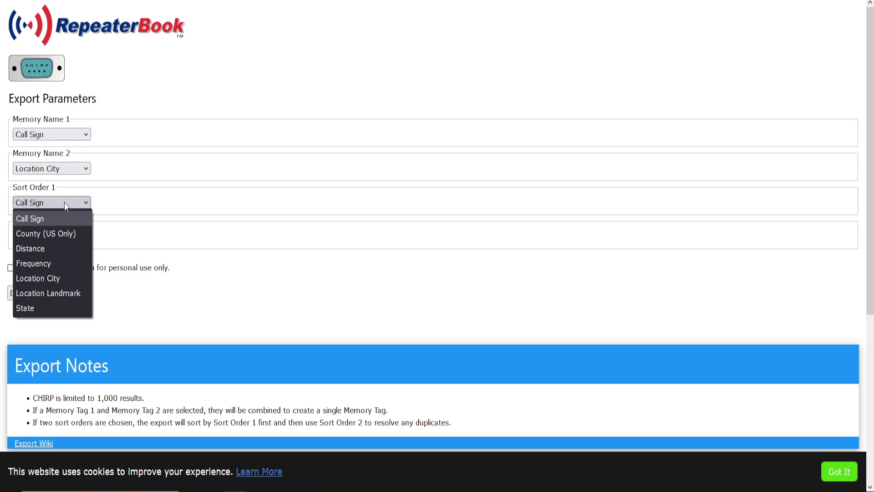
mouse_move(45, 233)
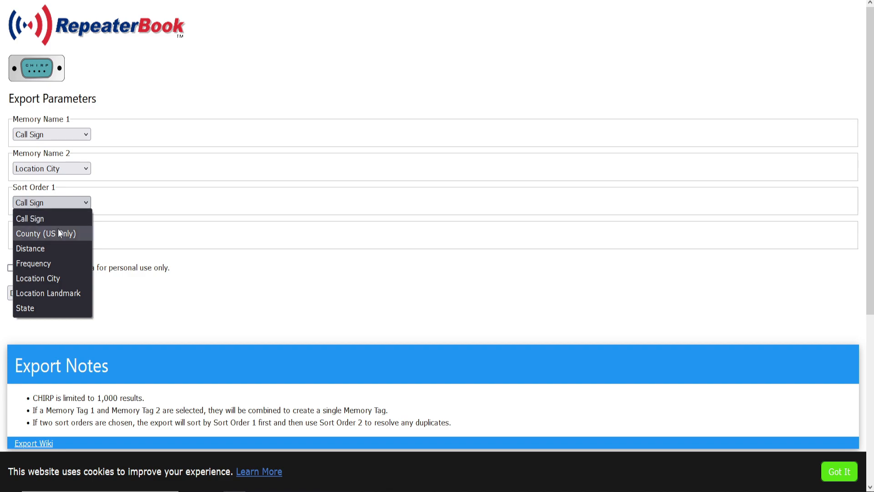
mouse_move(60, 248)
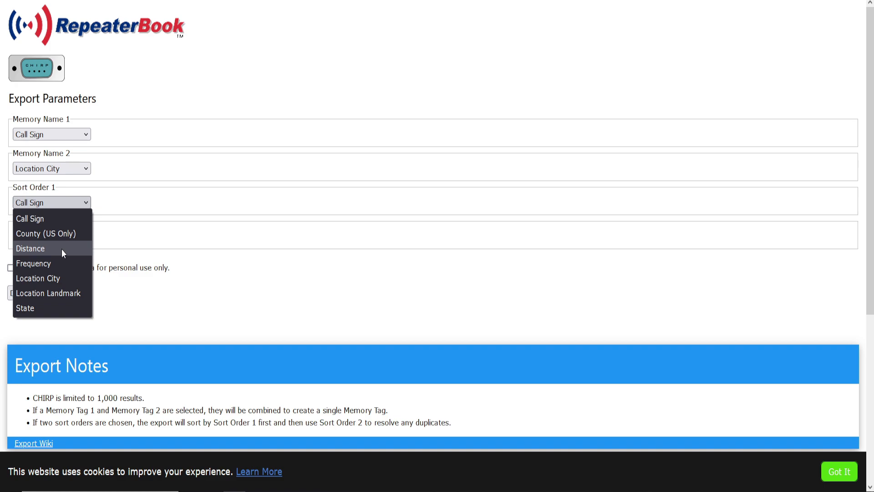
left_click(30, 248)
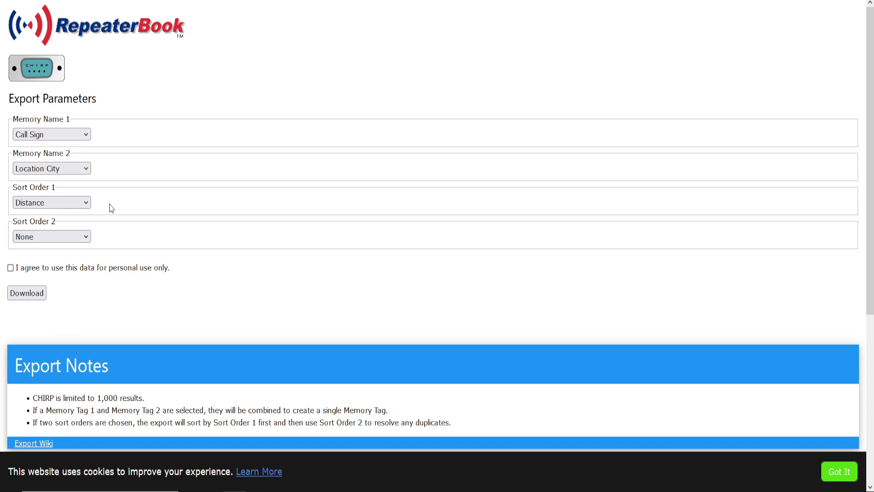
mouse_move(102, 210)
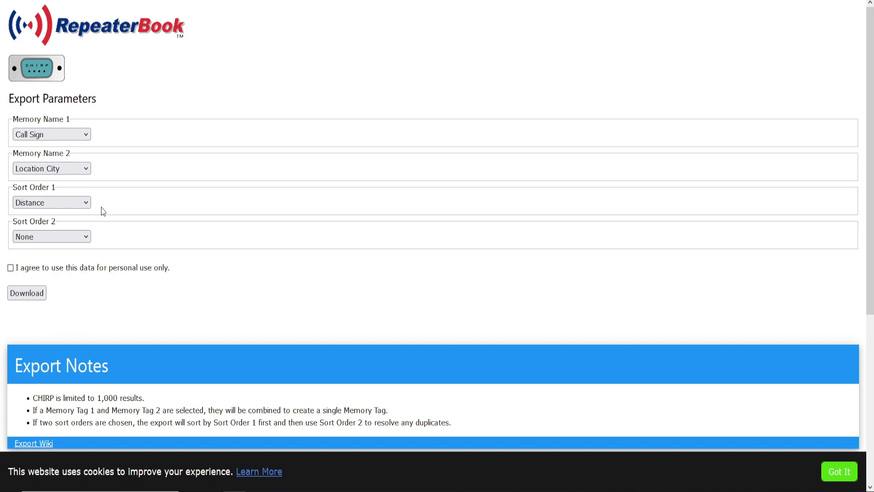
mouse_move(93, 262)
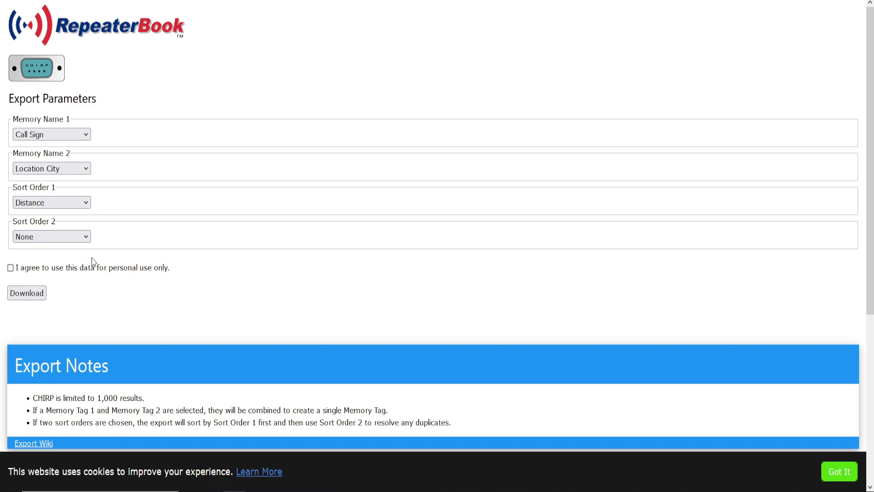
left_click(10, 268)
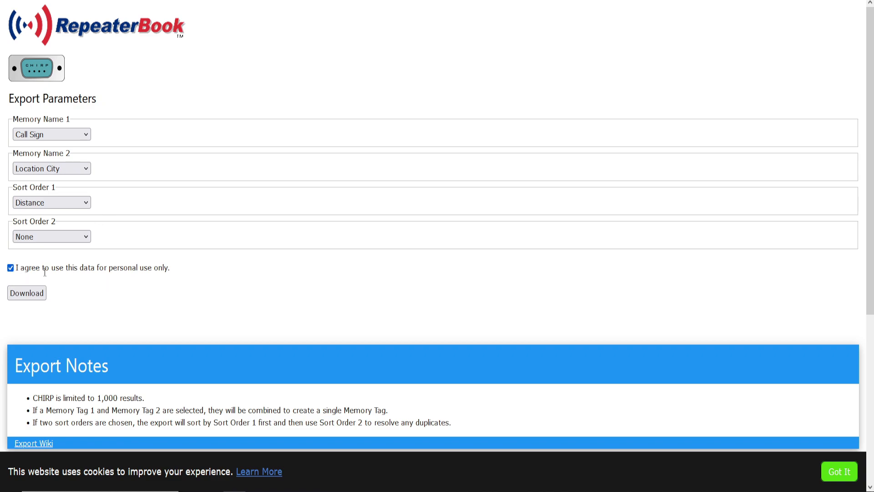
mouse_move(150, 278)
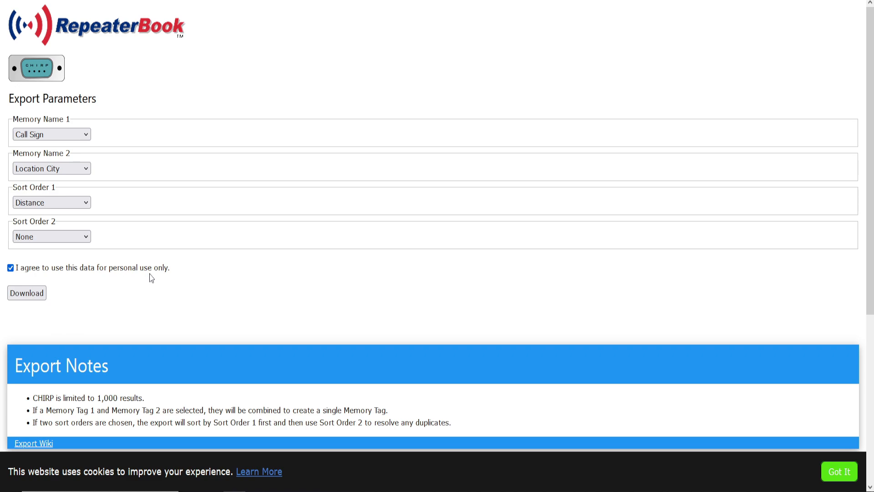
scroll("down", 3)
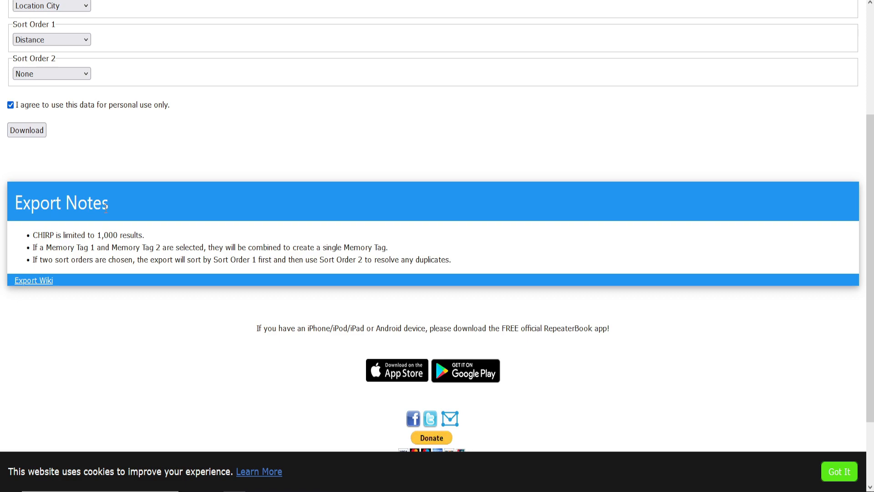
double_click(88, 235)
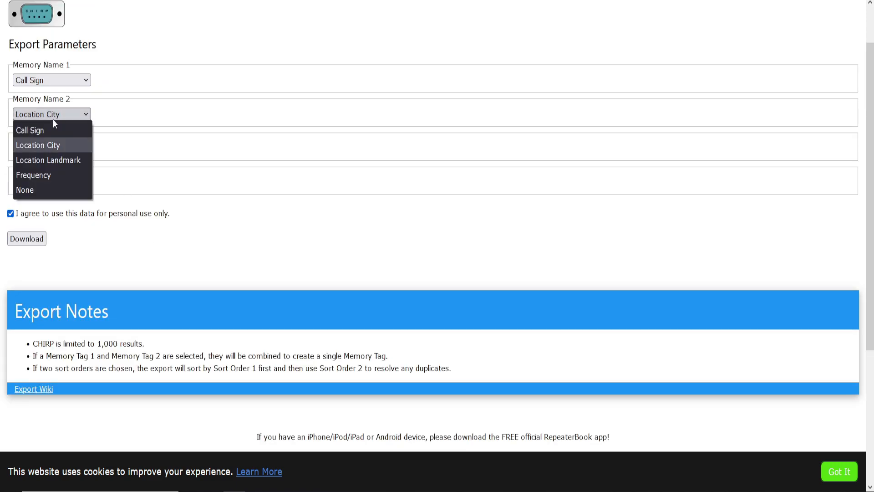
mouse_move(66, 121)
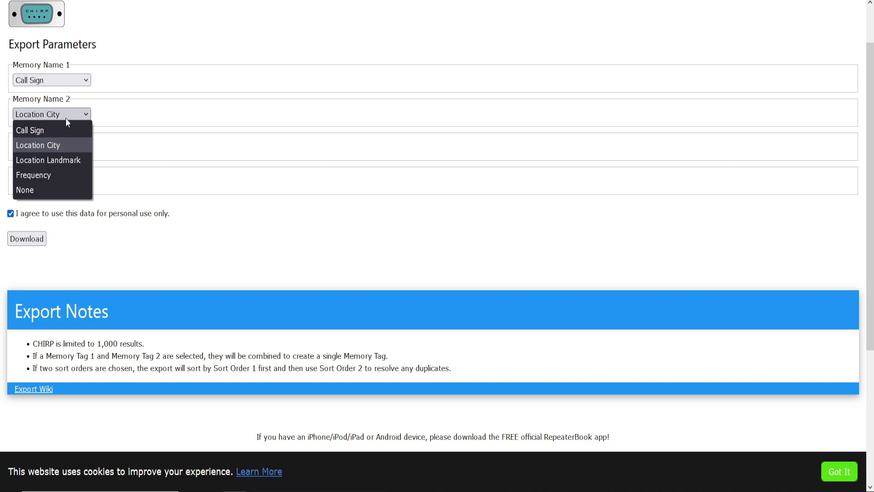
left_click(38, 145)
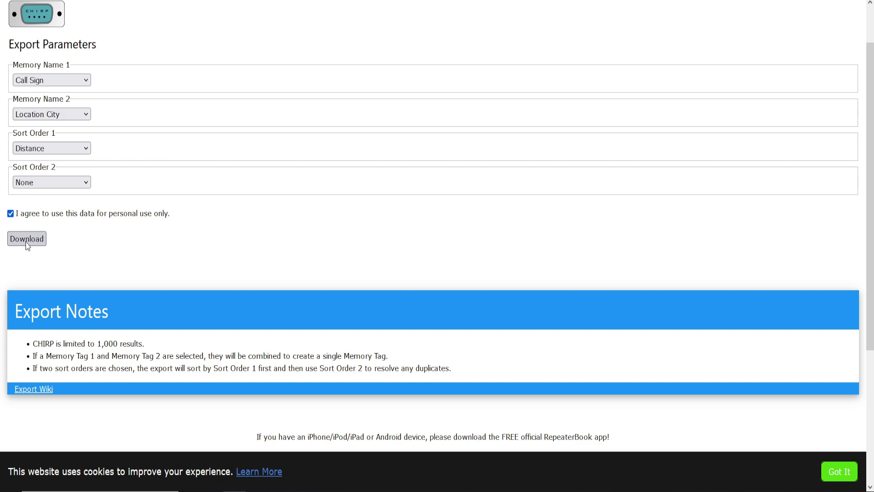
- Download the RB_CHIRP_.csv export and save it through the Firefox prompt
left_click(27, 238)
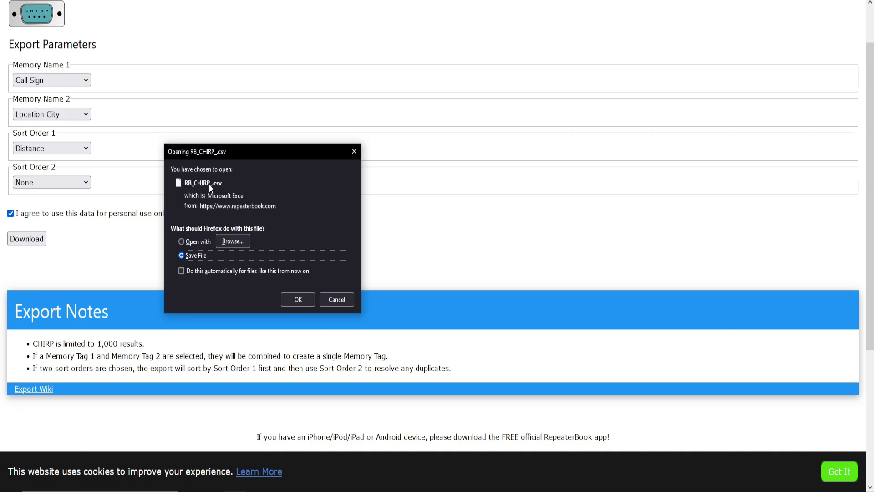
mouse_move(201, 192)
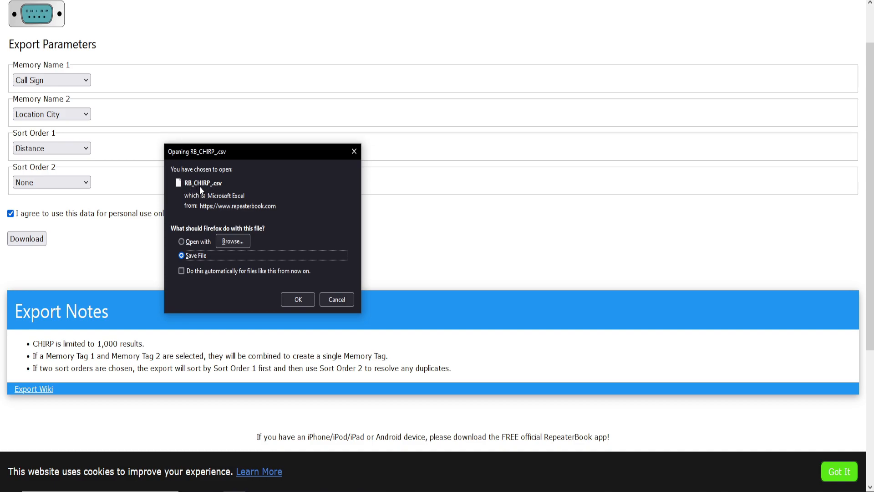
mouse_move(202, 183)
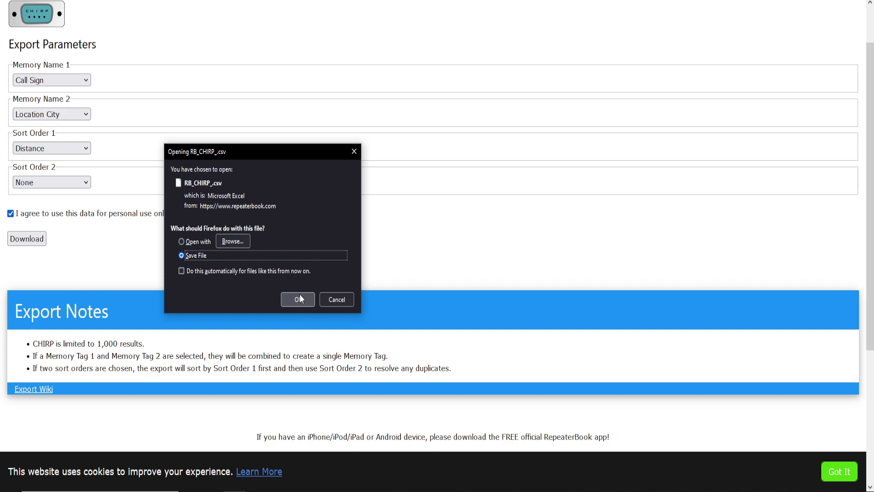
left_click(298, 299)
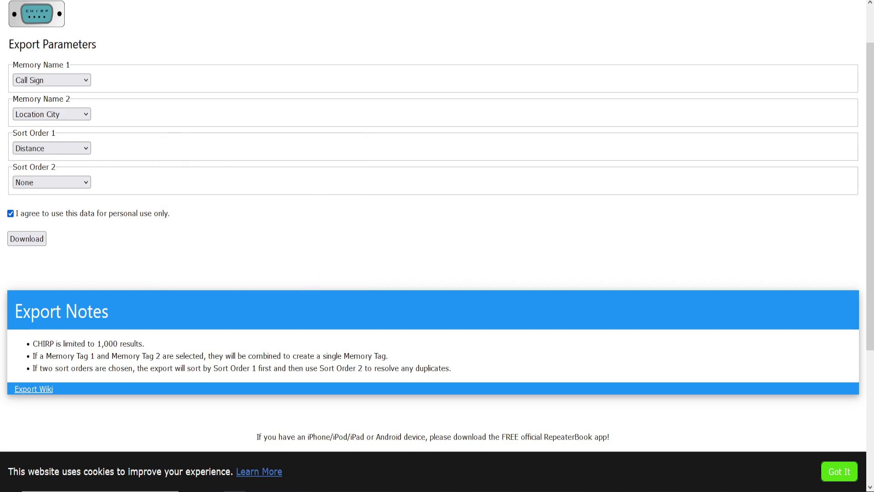
- Load RB_CHIRP_.csv from Downloads into CHIRP via File > Open
left_click(27, 239)
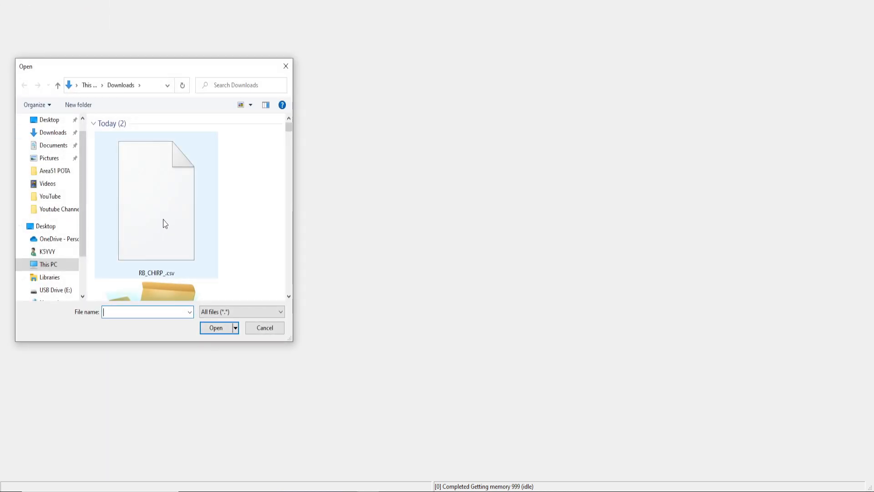
left_click(156, 201)
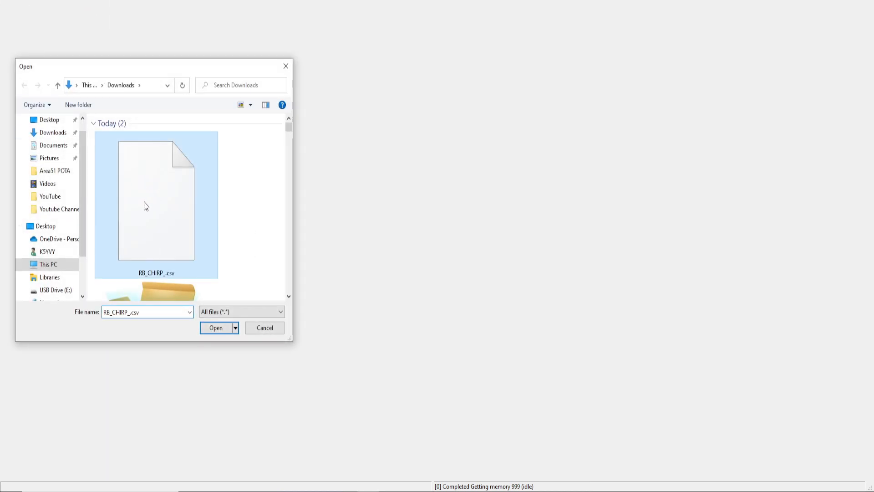
mouse_move(164, 224)
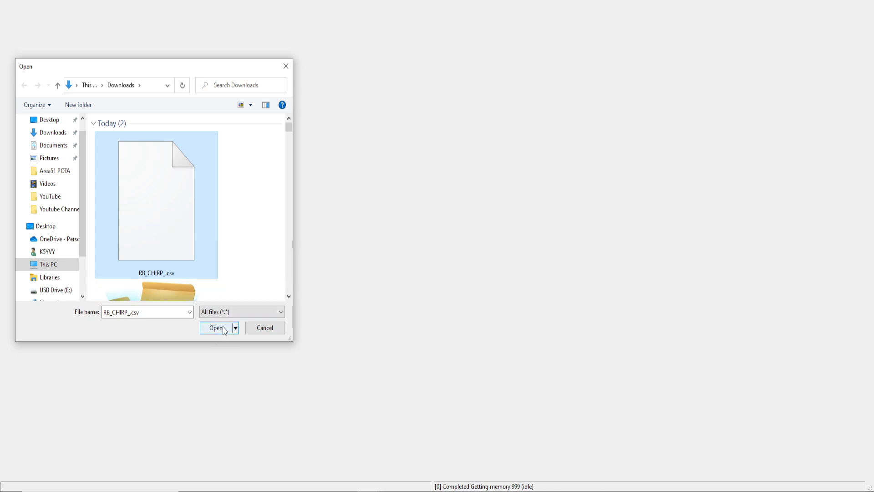
left_click(216, 327)
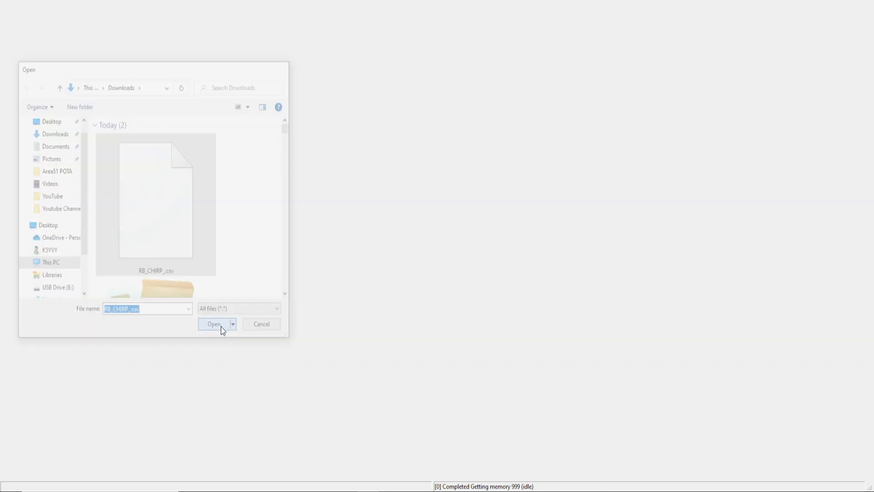
- Scroll the loaded RB_CHIRP_.csv memory grid down to row 127 and back to verify the Tupelo repeaters
left_click(214, 323)
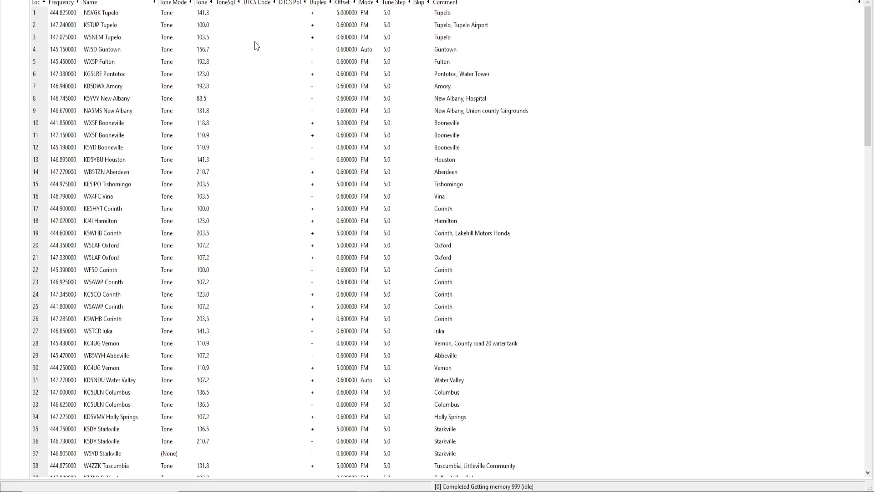
mouse_move(117, 22)
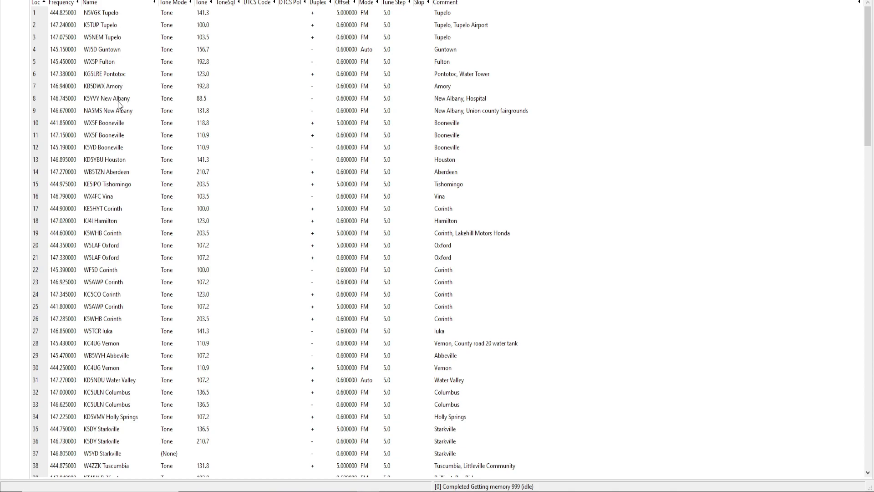
mouse_move(107, 12)
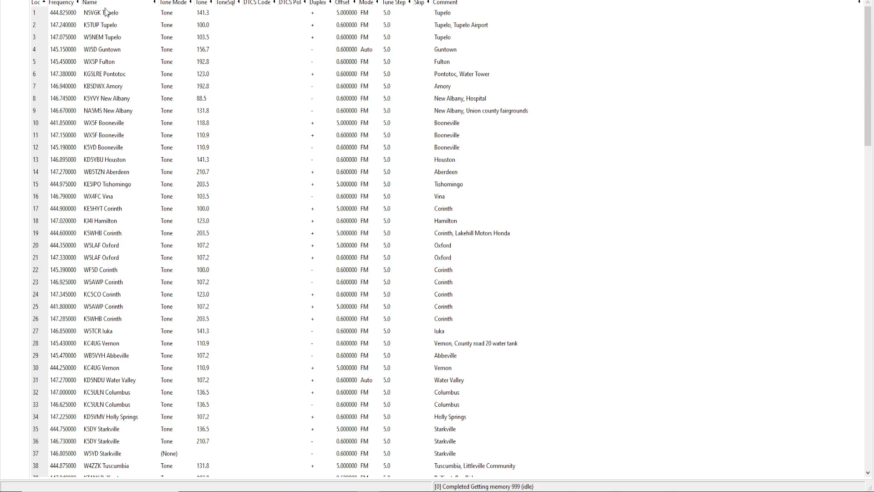
mouse_move(156, 59)
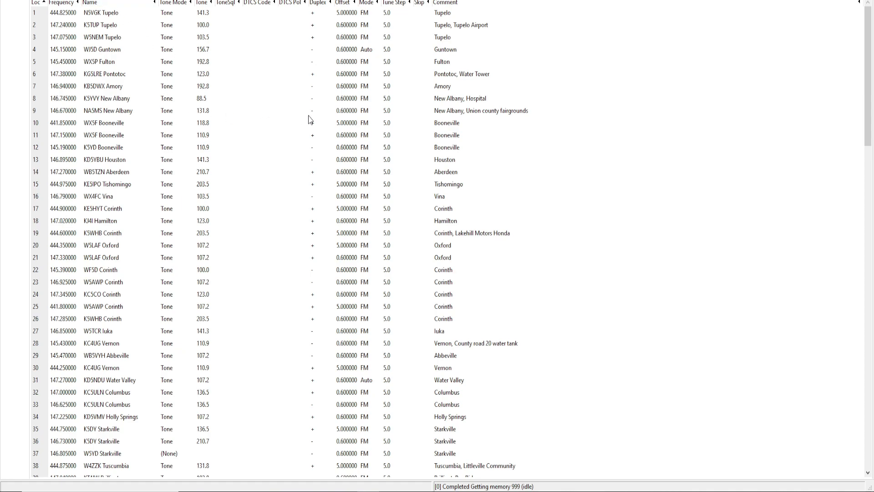
scroll("down", 3)
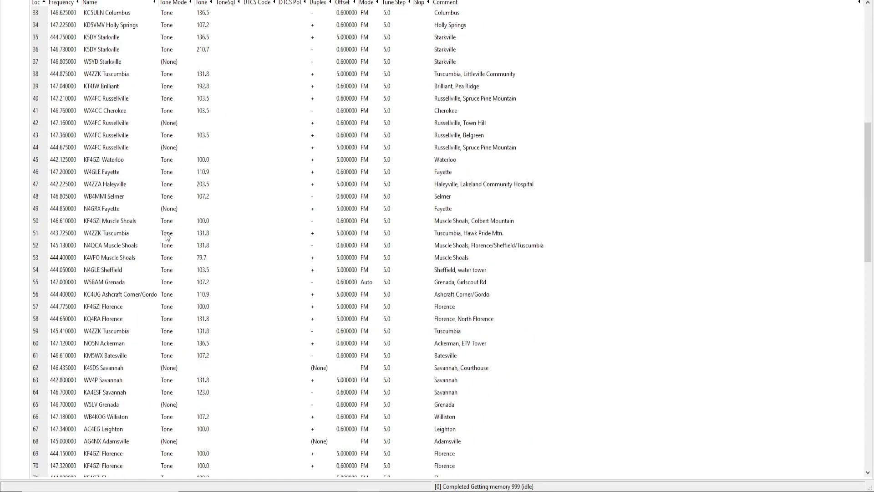
scroll("down", 3)
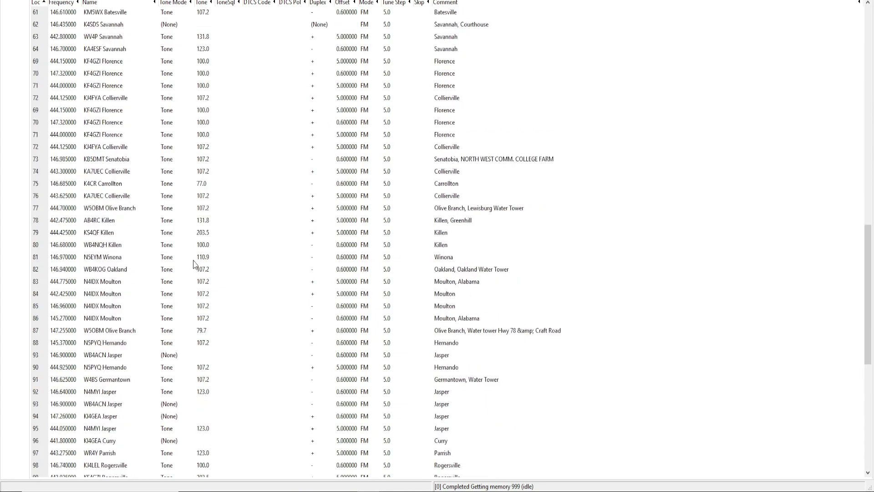
scroll("up", 3)
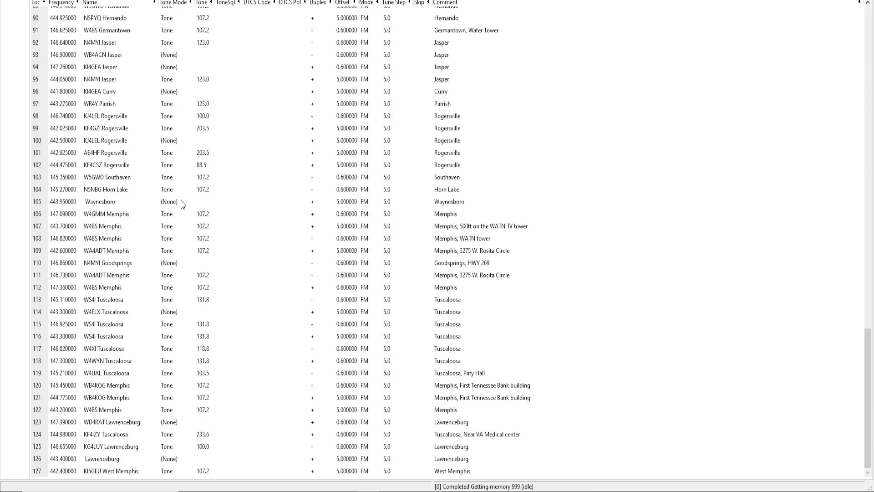
mouse_move(229, 100)
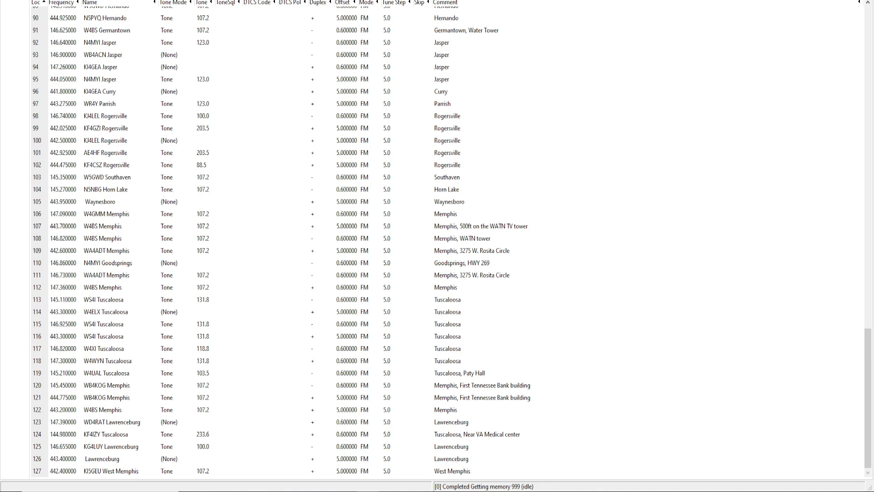
scroll("up", 3)
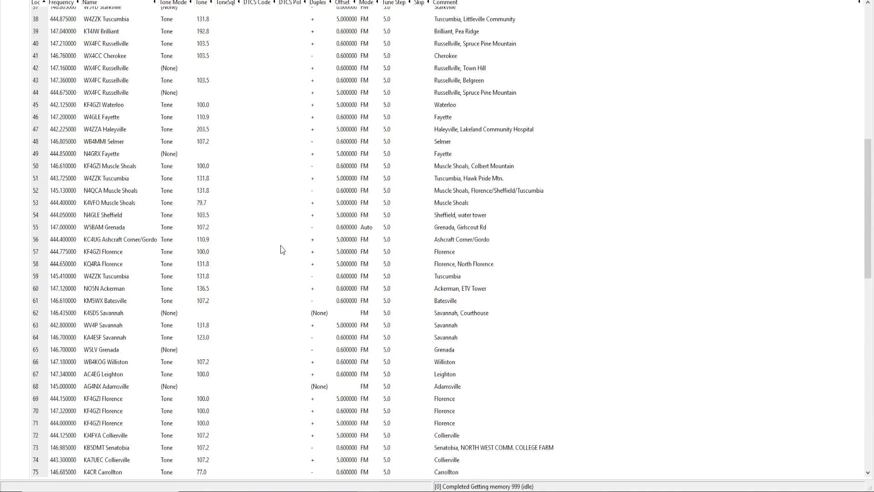
scroll("up", 3)
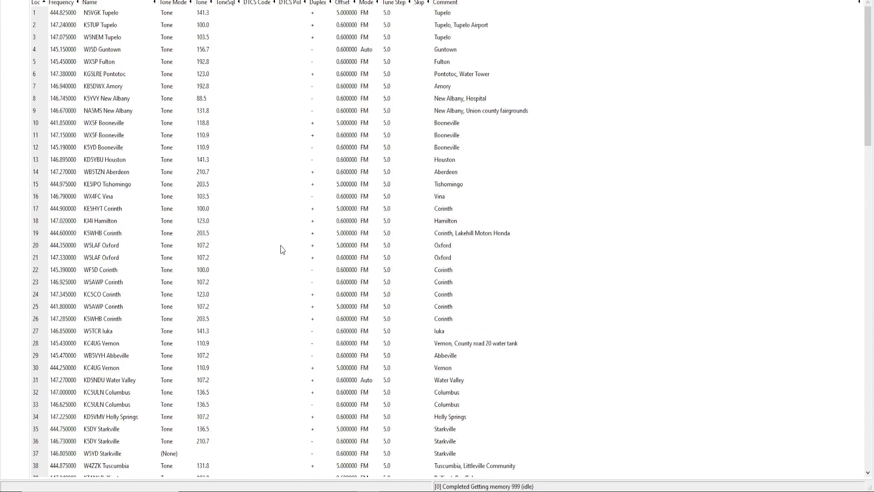